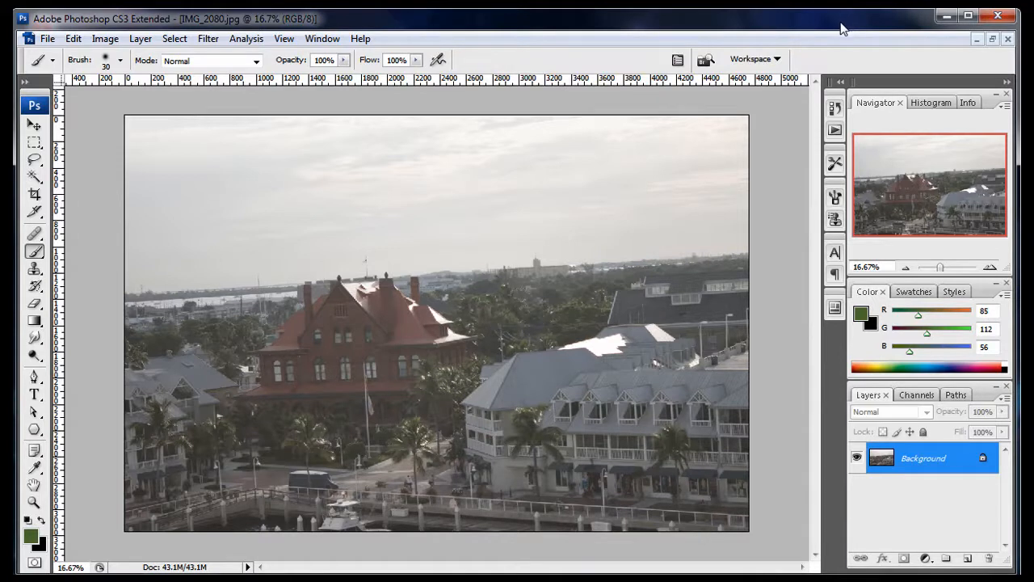
pyautogui.moveTo(762, 33)
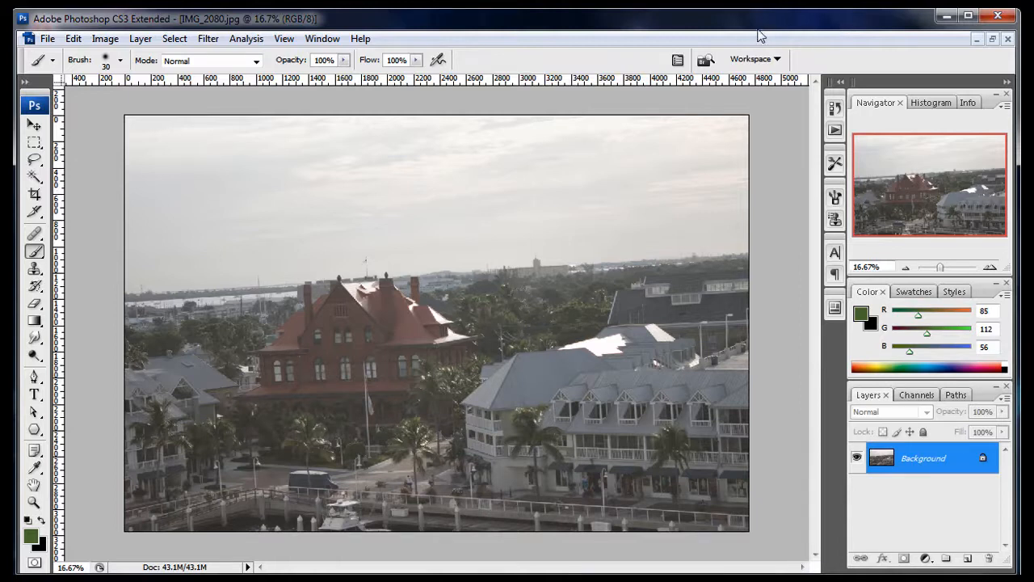
pyautogui.moveTo(762, 29)
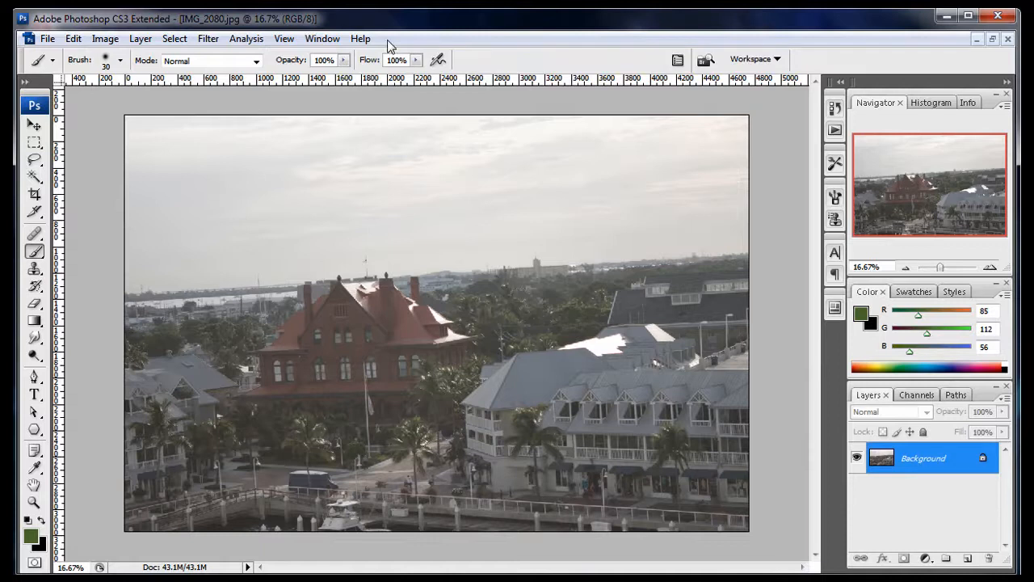
pyautogui.moveTo(404, 33)
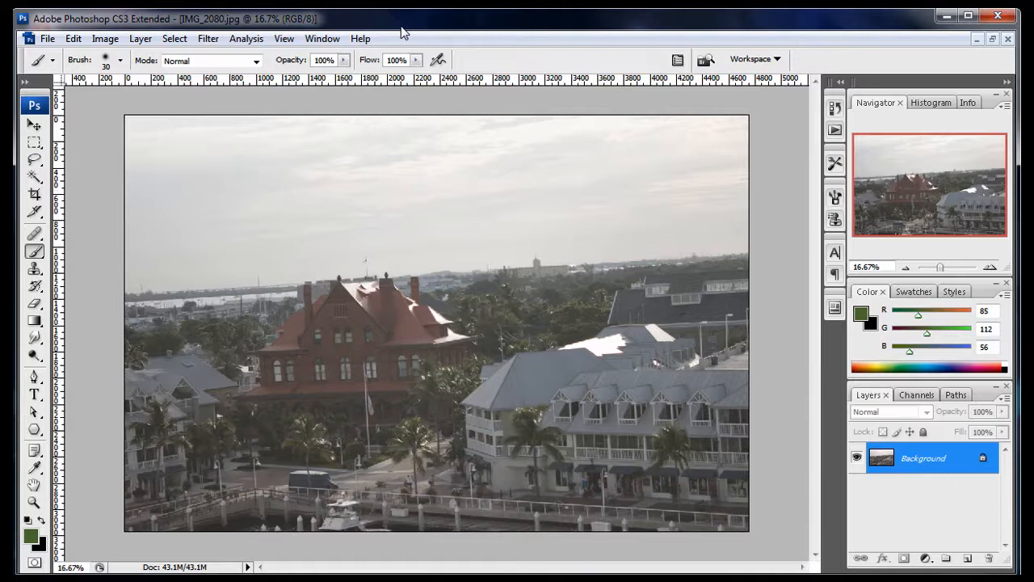
pyautogui.moveTo(682, 25)
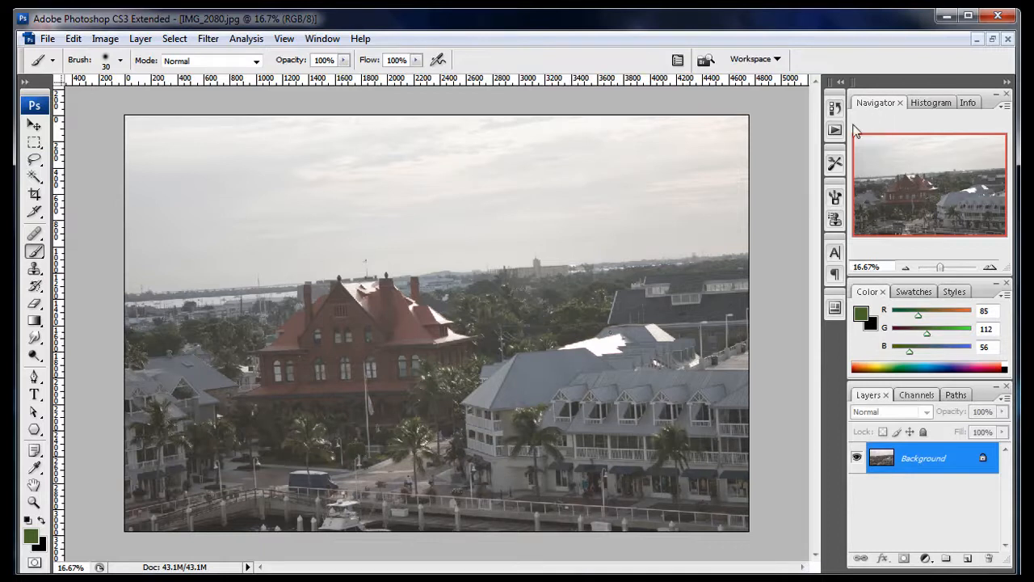
pyautogui.moveTo(833, 301)
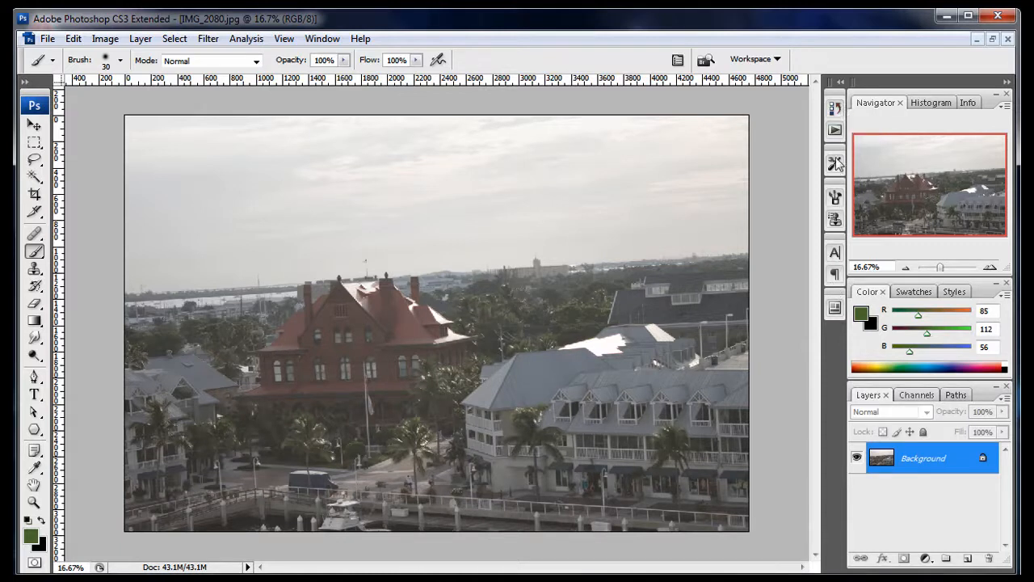
pyautogui.moveTo(943, 123)
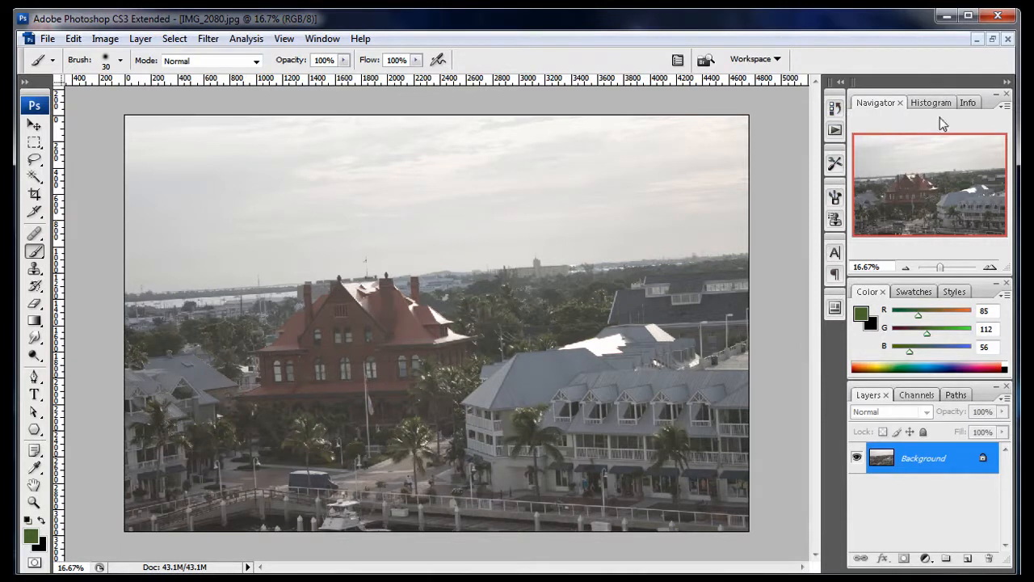
pyautogui.moveTo(927, 148)
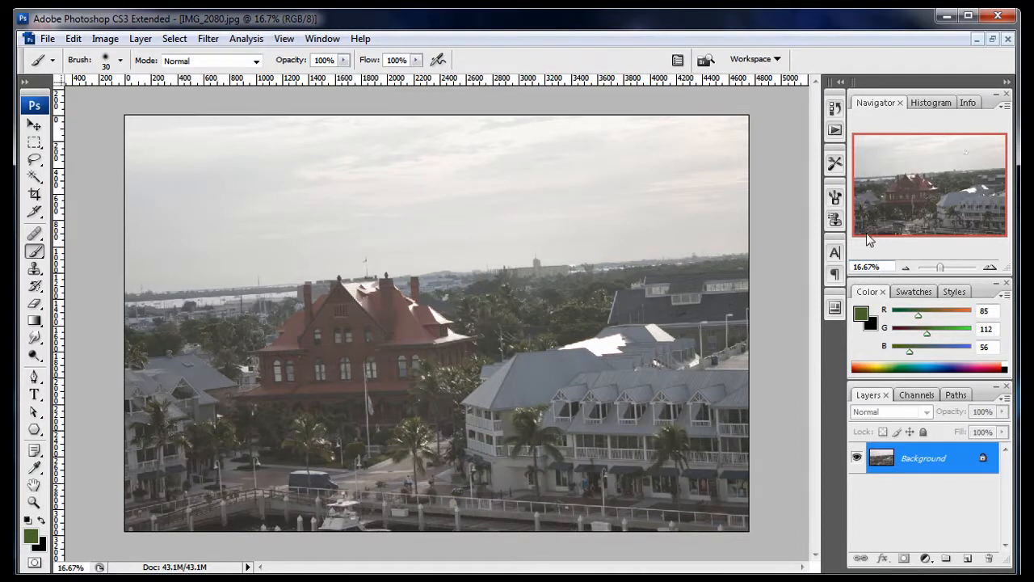
pyautogui.moveTo(911, 339)
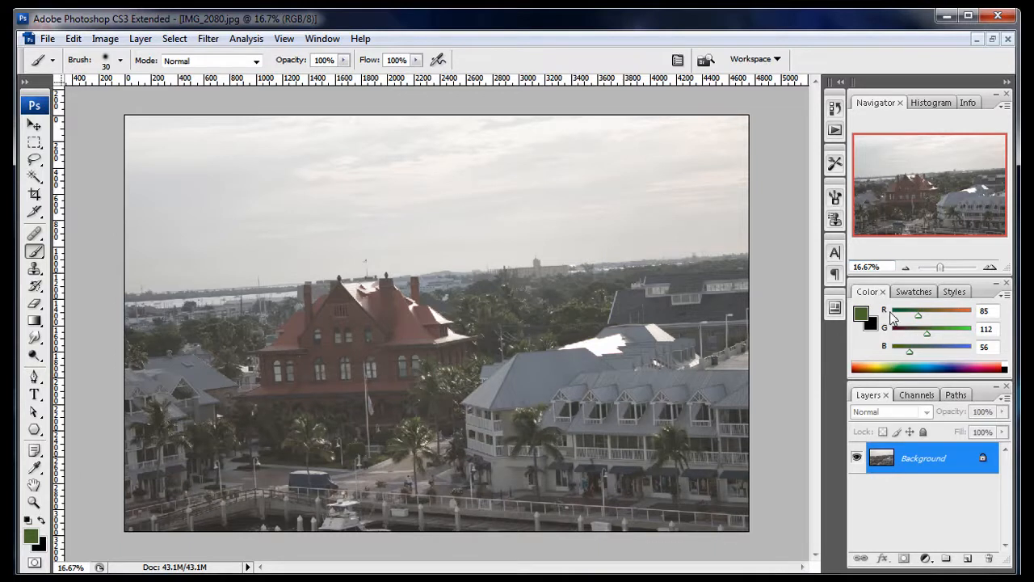
pyautogui.moveTo(892, 312)
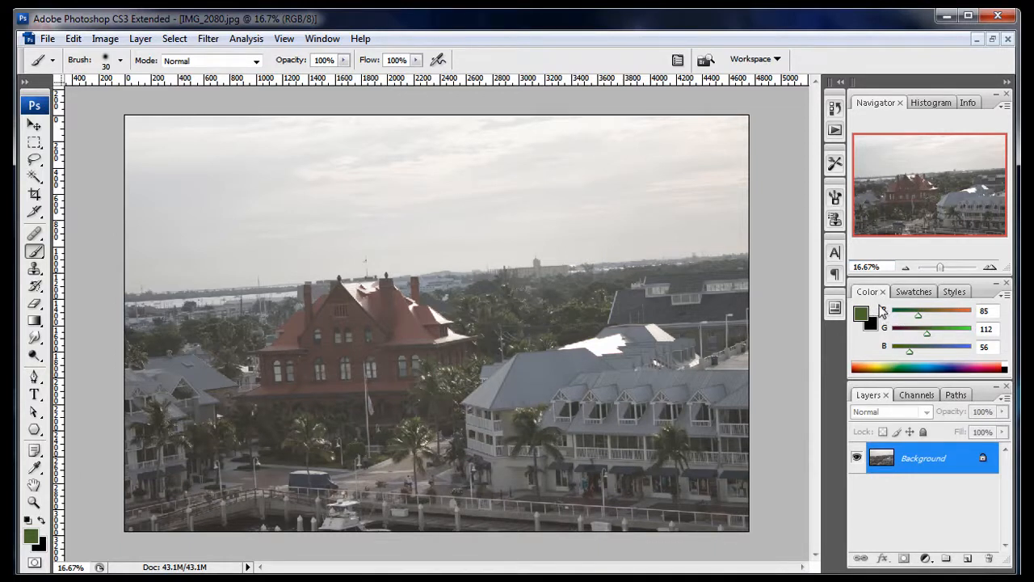
pyautogui.moveTo(886, 314)
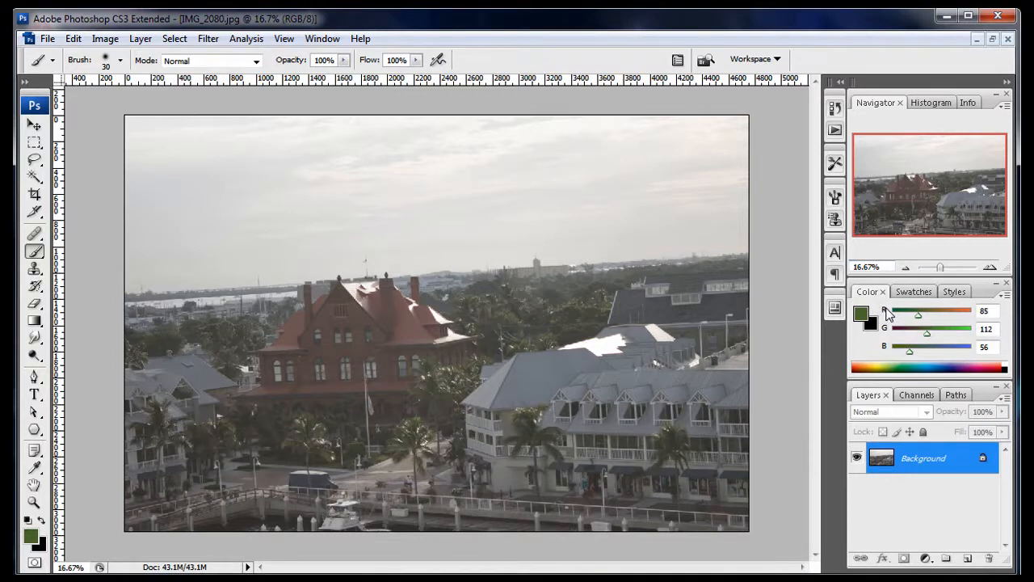
pyautogui.moveTo(889, 356)
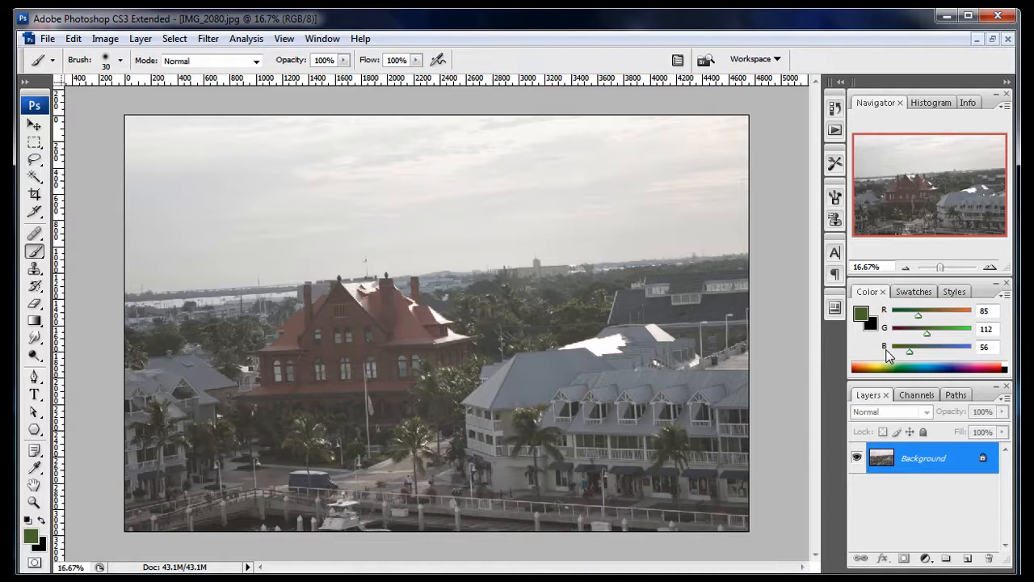
pyautogui.moveTo(921, 320)
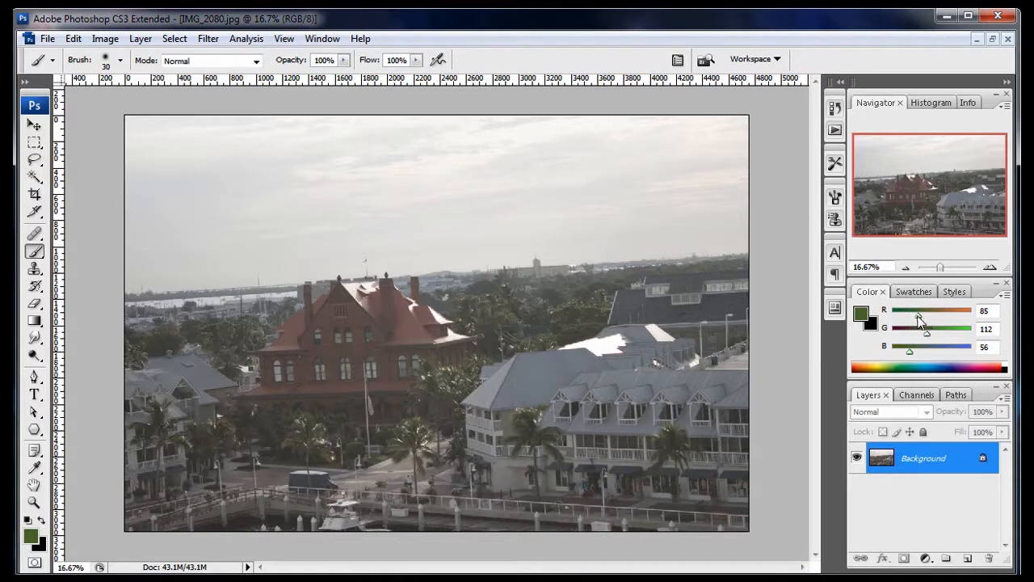
# Step: Drag the Color panel sliders until the foreground reads R5, G128, B133 teal
pyautogui.moveTo(914, 311); pyautogui.dragTo(941, 310)
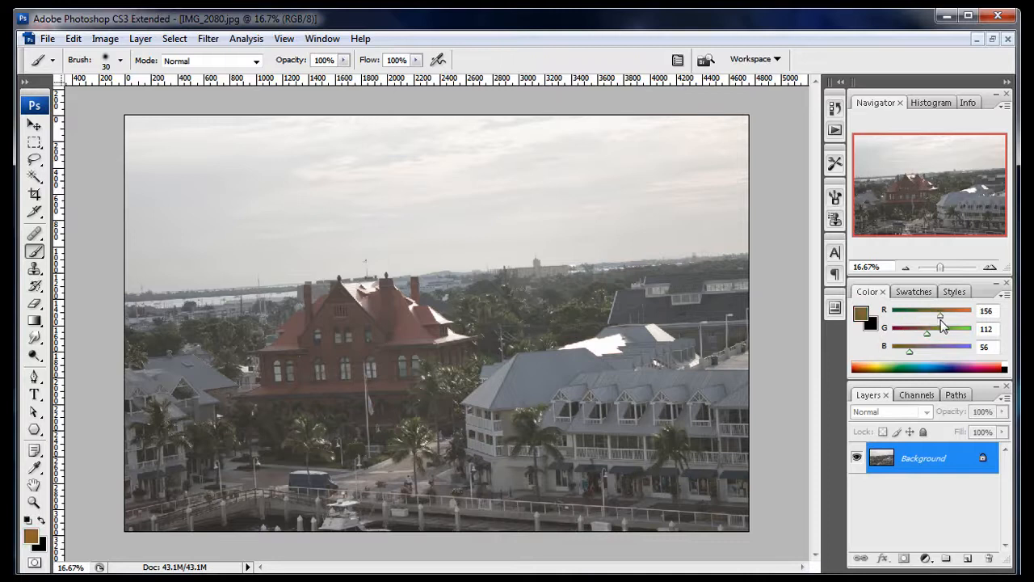
pyautogui.moveTo(940, 315); pyautogui.dragTo(943, 315)
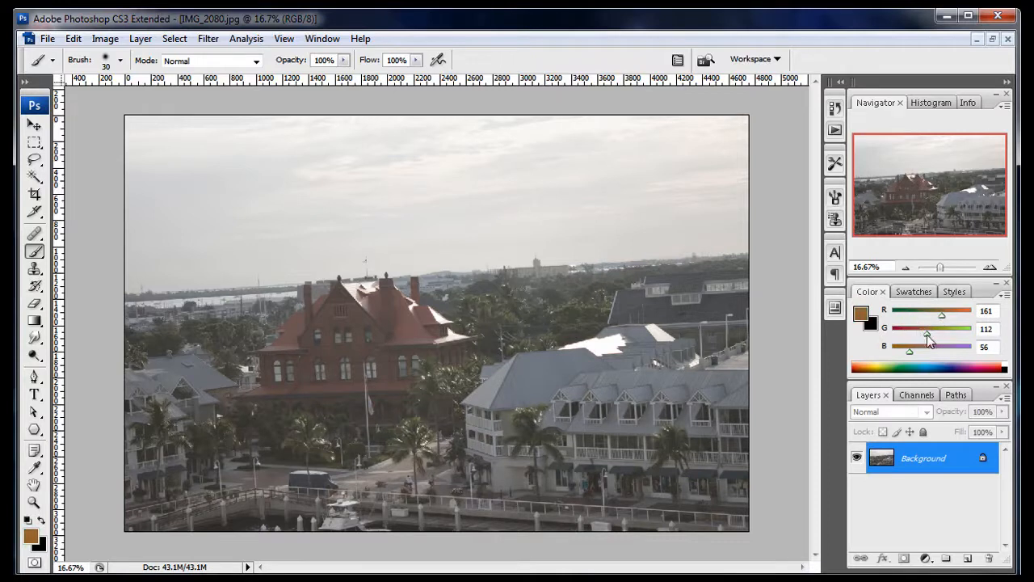
pyautogui.moveTo(927, 338); pyautogui.dragTo(908, 338)
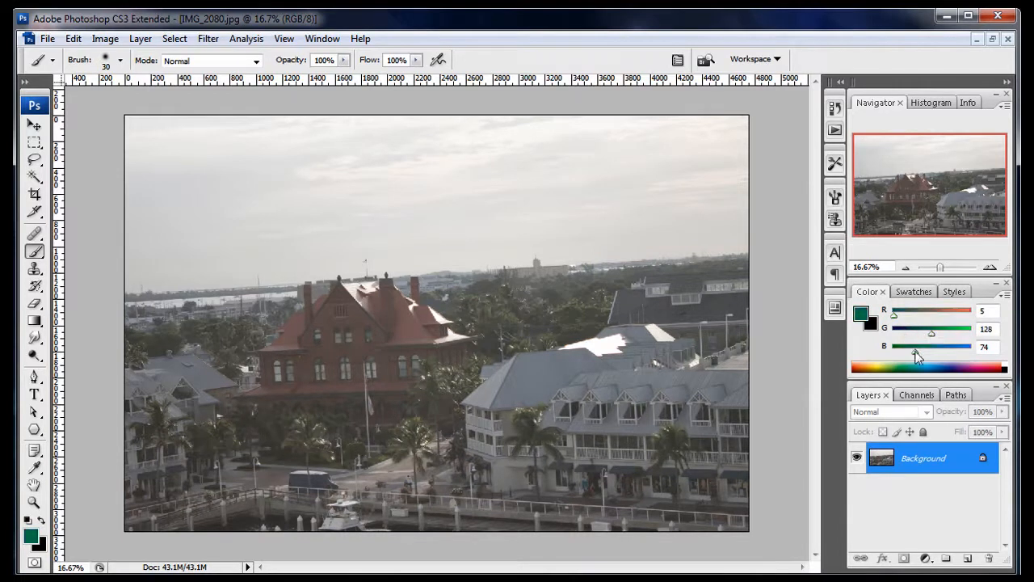
pyautogui.moveTo(918, 354); pyautogui.dragTo(961, 354)
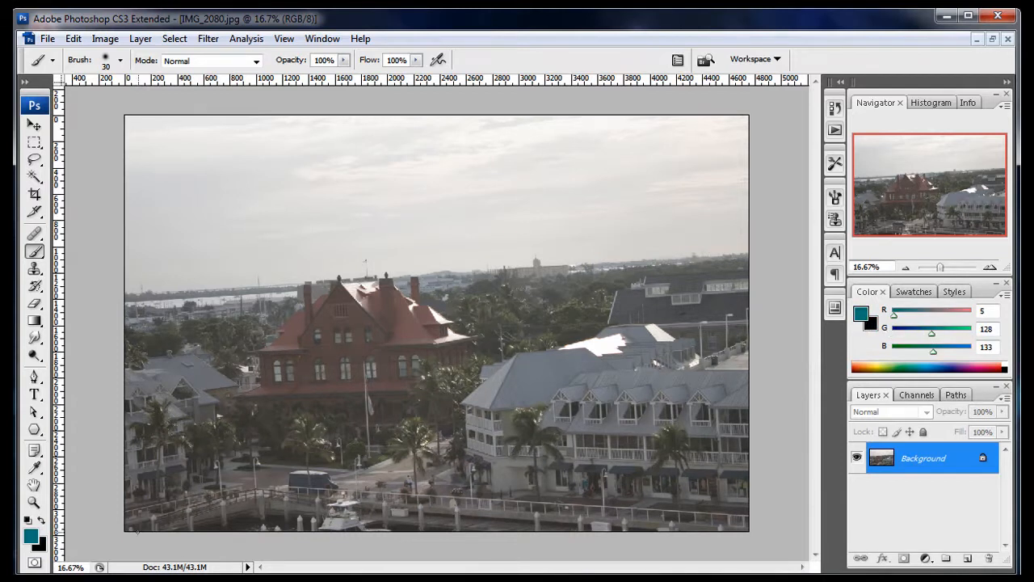
pyautogui.moveTo(863, 314)
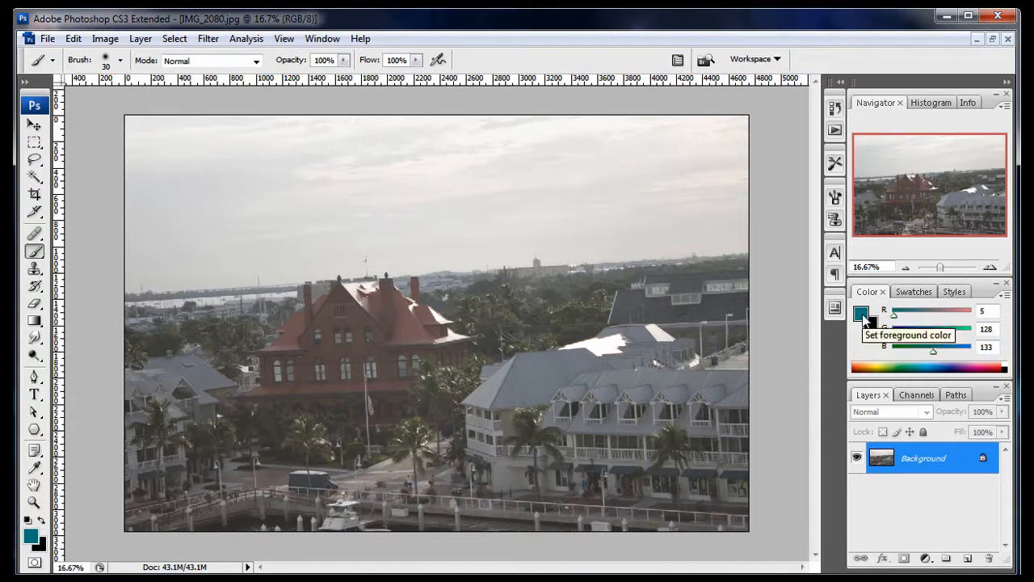
# Step: In the Color Picker, choose golden orange e0ae4e (R224, G174, B78) without confirming
pyautogui.click(863, 315)
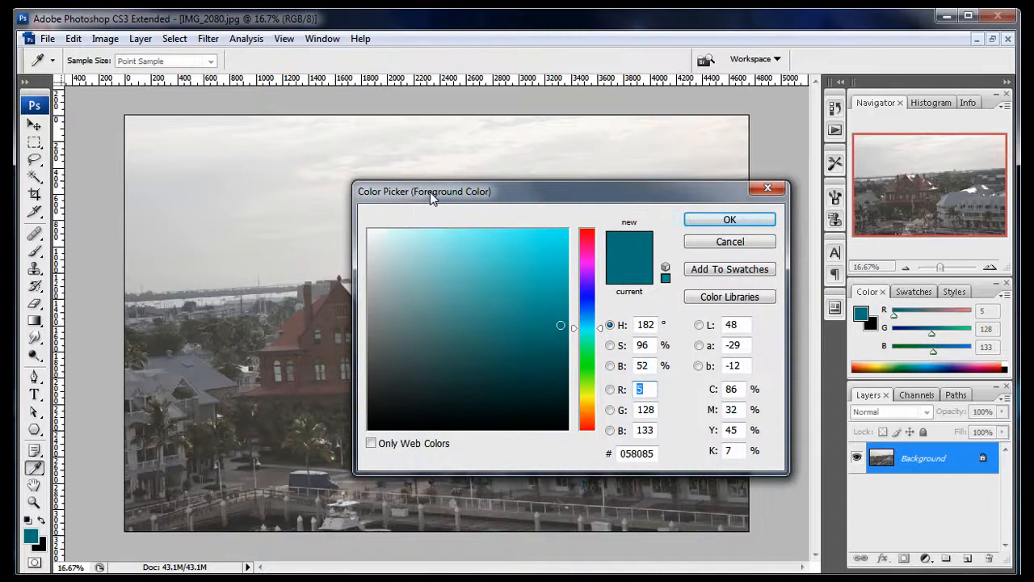
pyautogui.moveTo(433, 190); pyautogui.dragTo(475, 216)
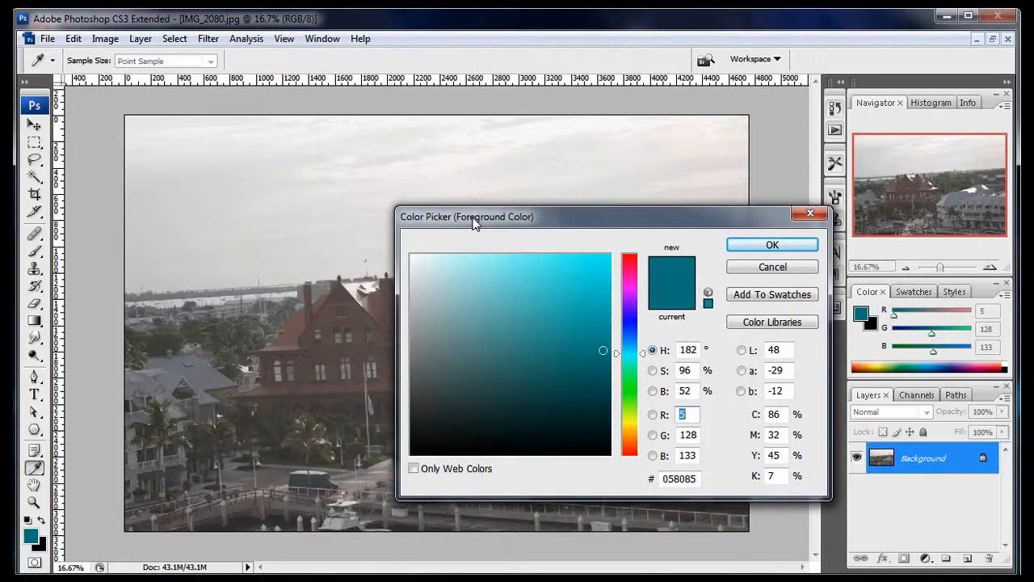
pyautogui.moveTo(205, 223)
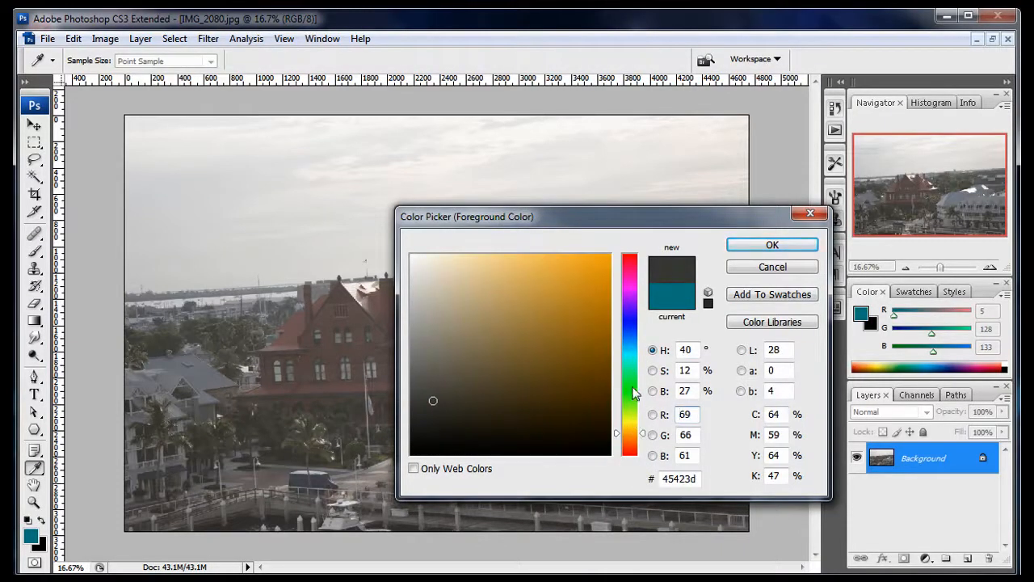
pyautogui.click(546, 257)
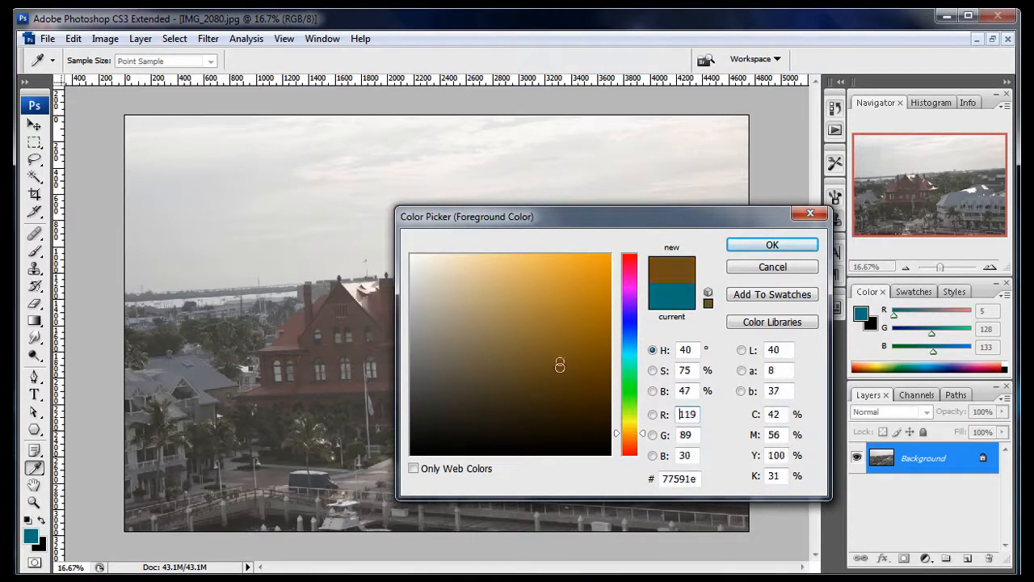
pyautogui.click(540, 278)
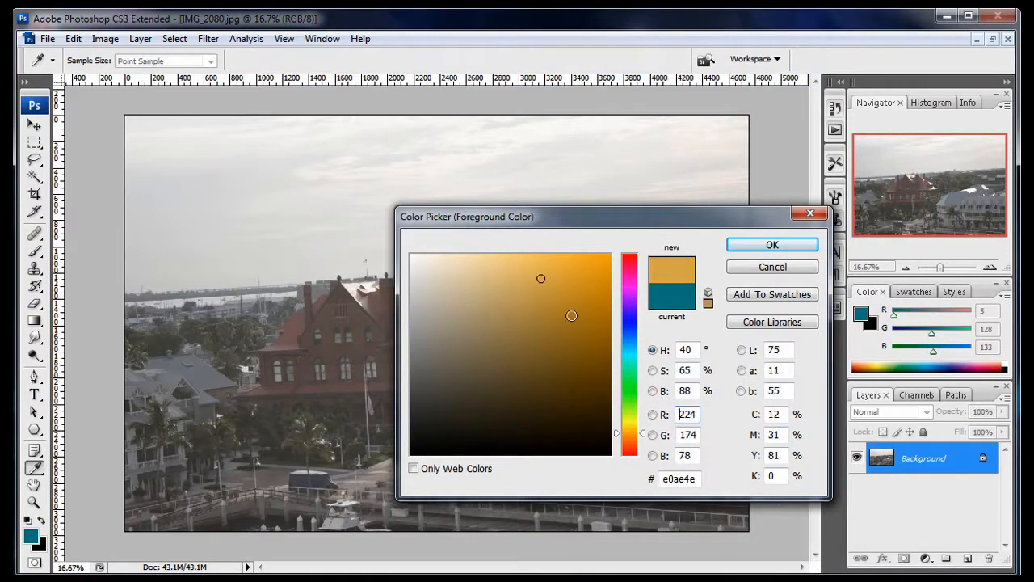
pyautogui.click(595, 296)
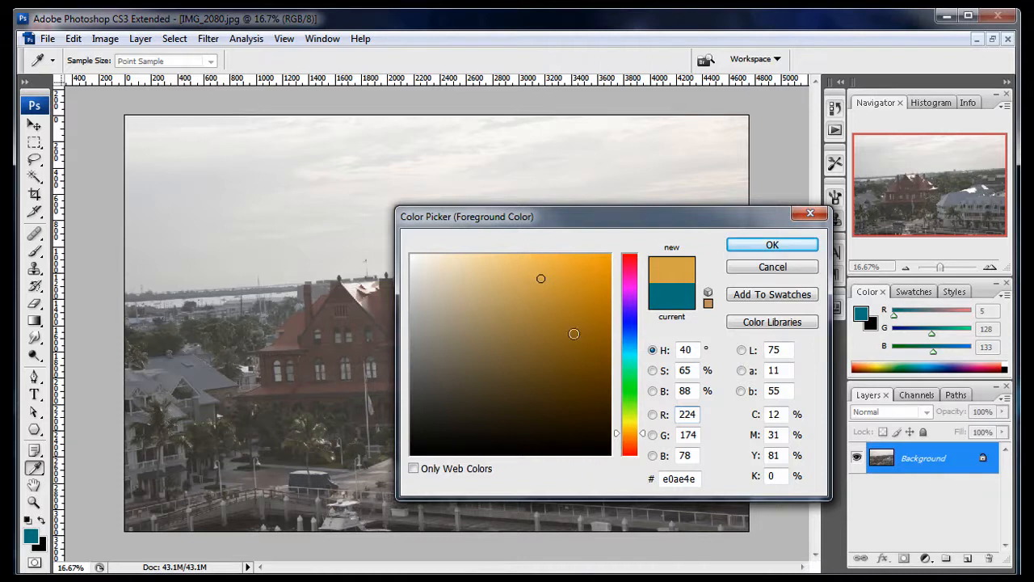
pyautogui.click(495, 417)
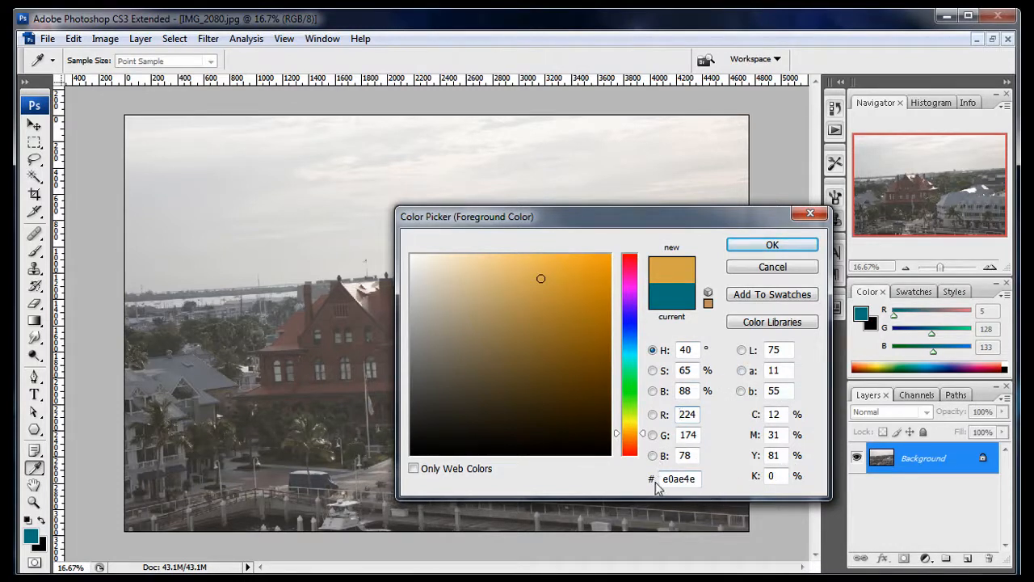
pyautogui.click(678, 478)
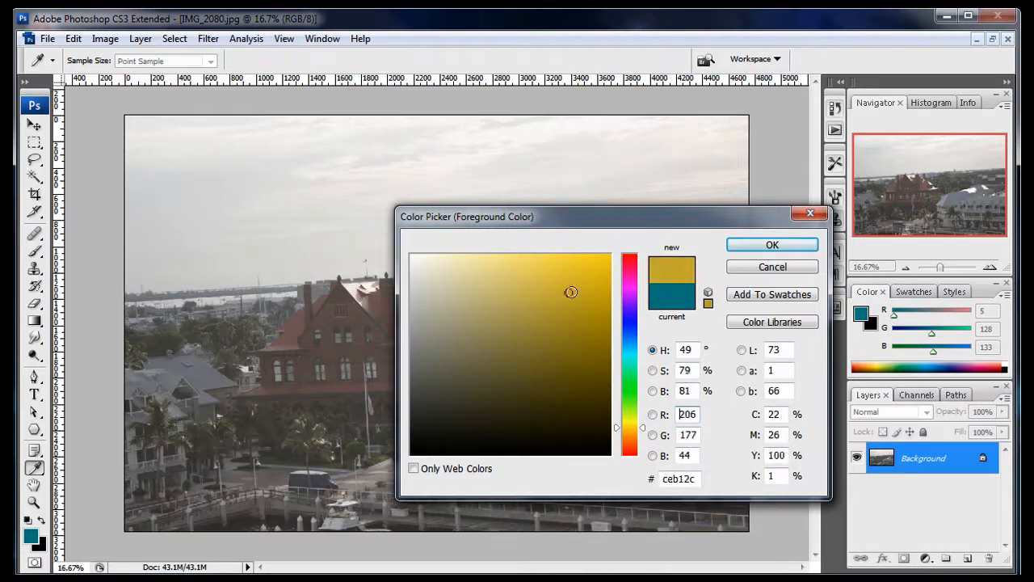
pyautogui.click(514, 304)
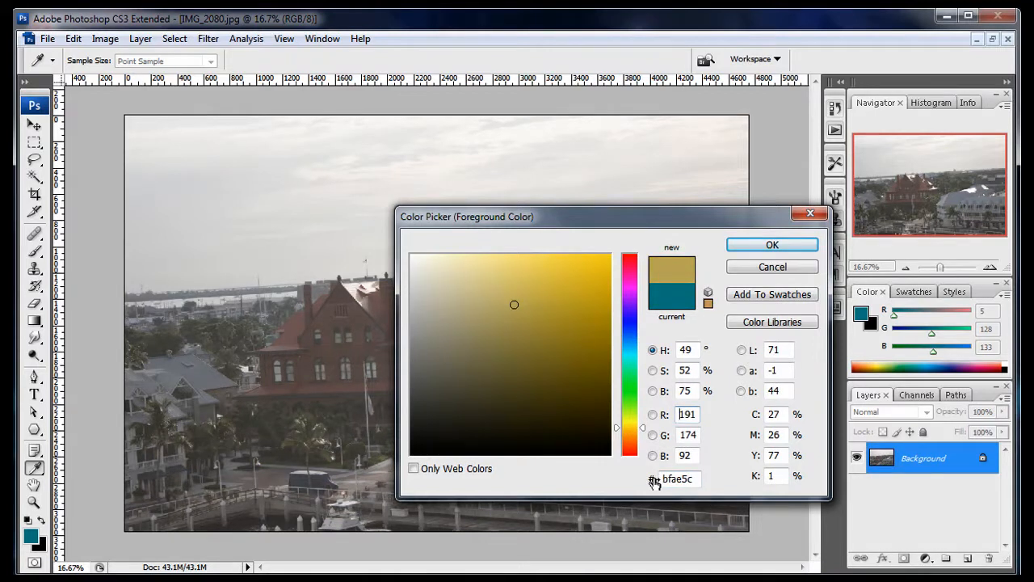
pyautogui.tripleClick(679, 479)
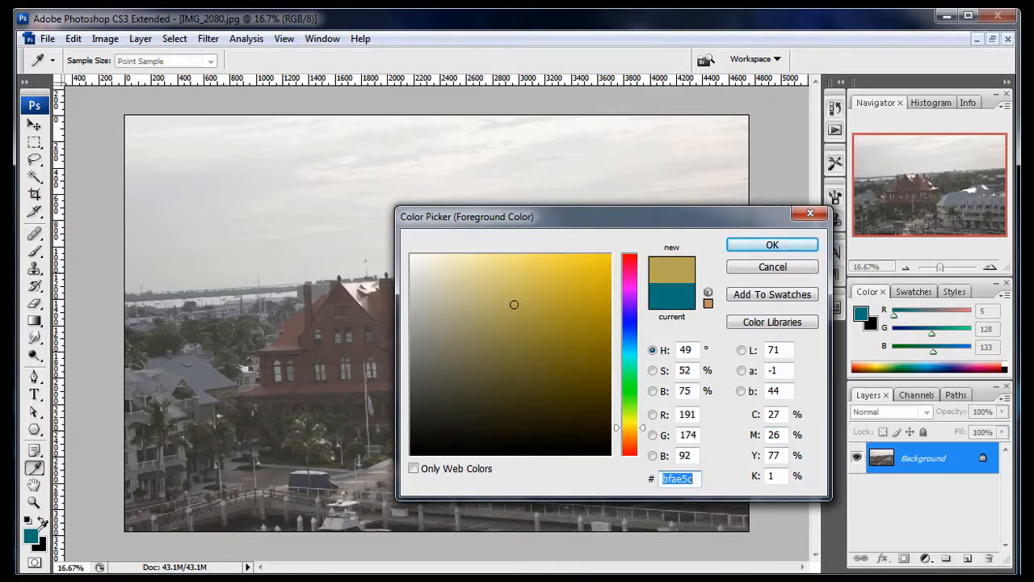
pyautogui.click(773, 244)
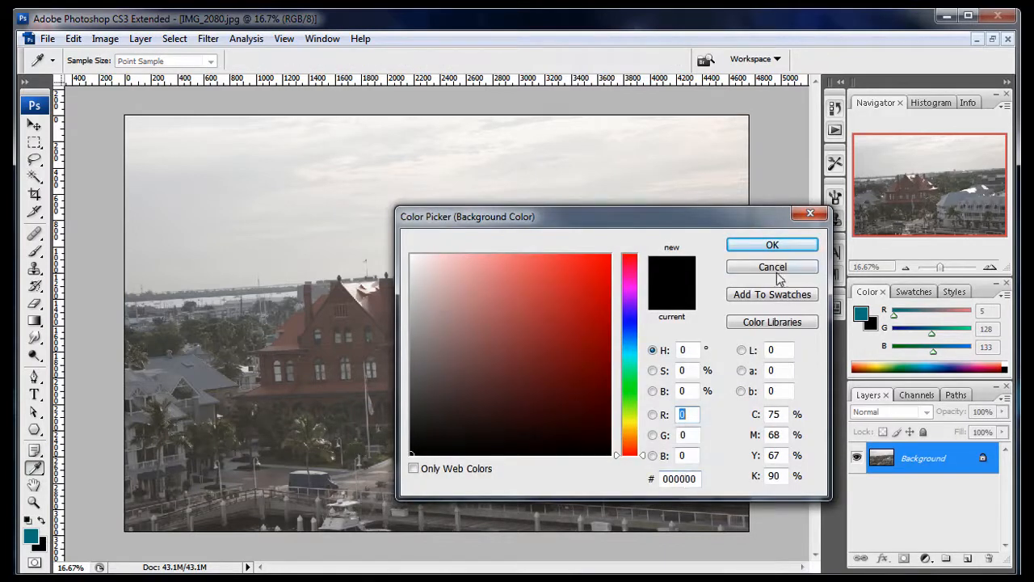
pyautogui.click(772, 267)
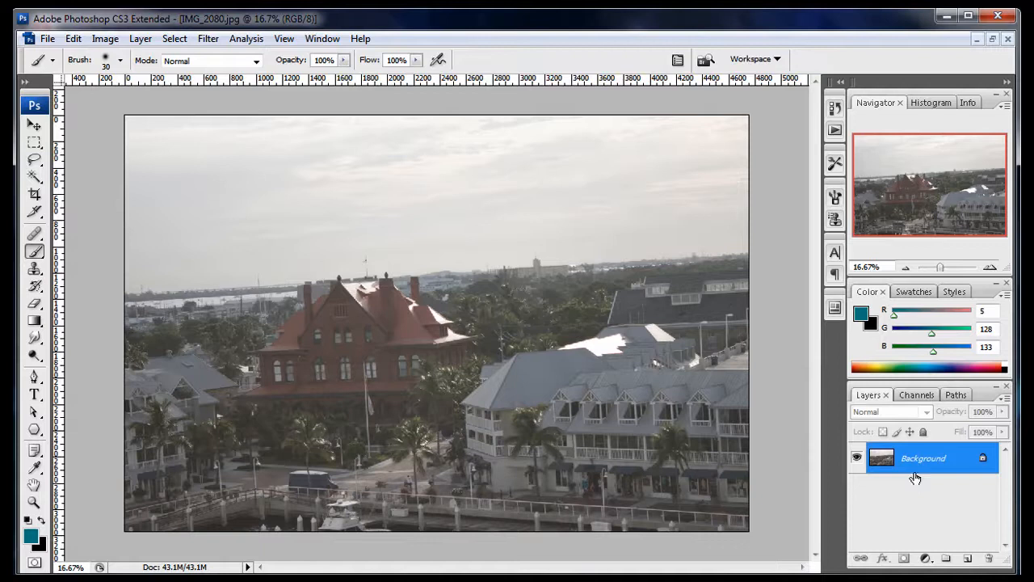
pyautogui.moveTo(926, 471)
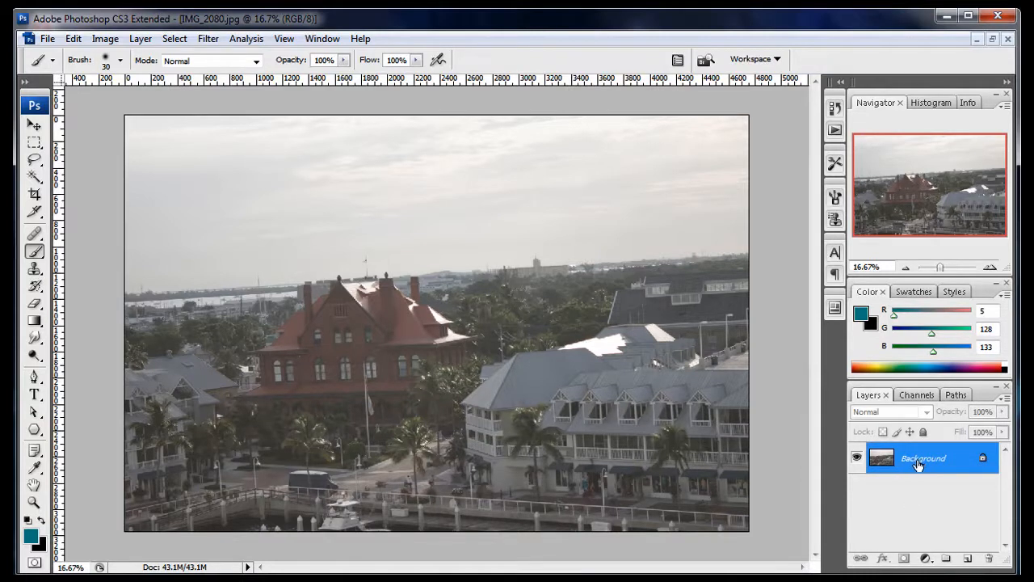
pyautogui.click(956, 546)
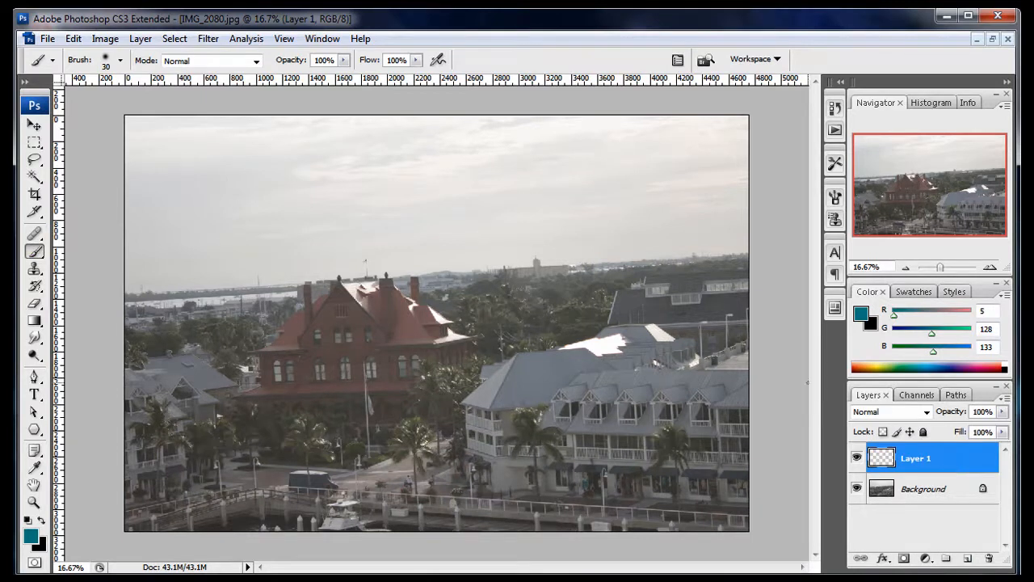
pyautogui.moveTo(511, 234); pyautogui.dragTo(594, 258)
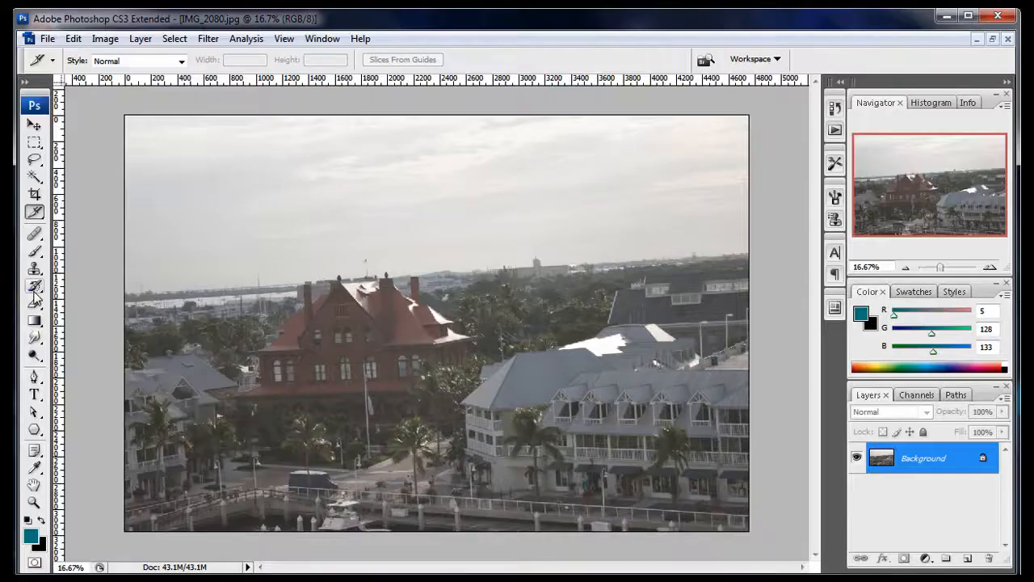
pyautogui.moveTo(26, 158)
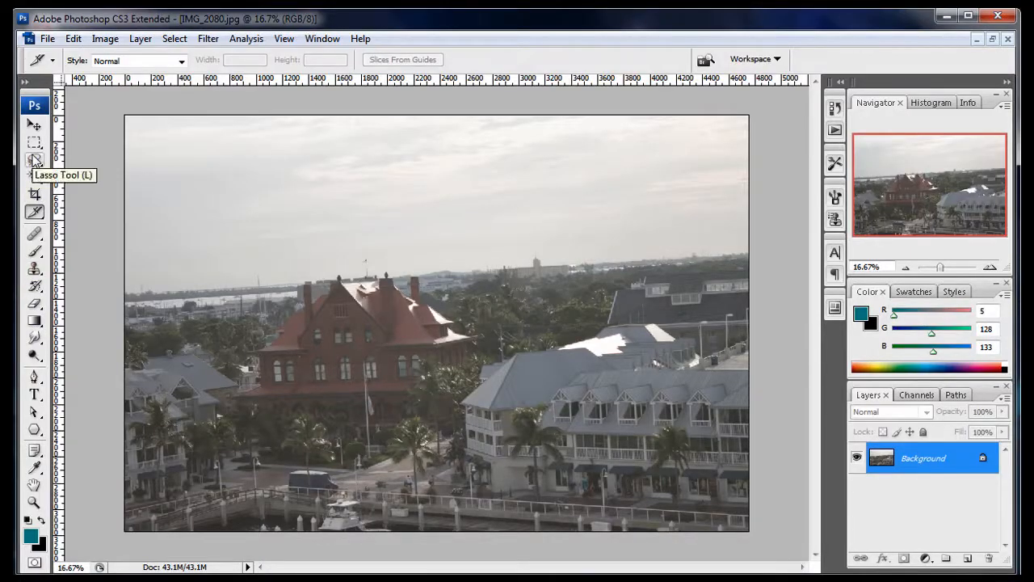
pyautogui.click(29, 142)
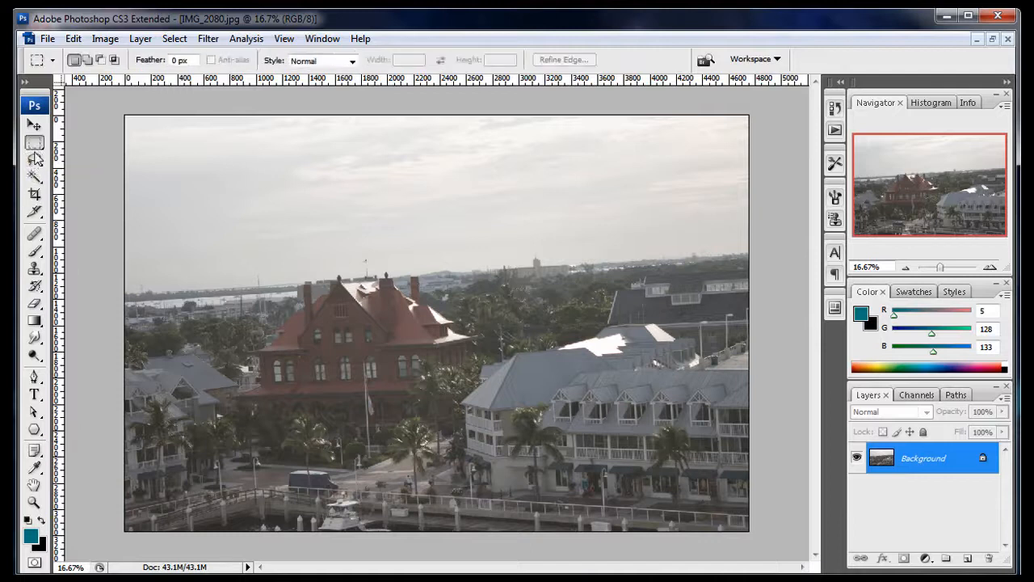
pyautogui.click(32, 268)
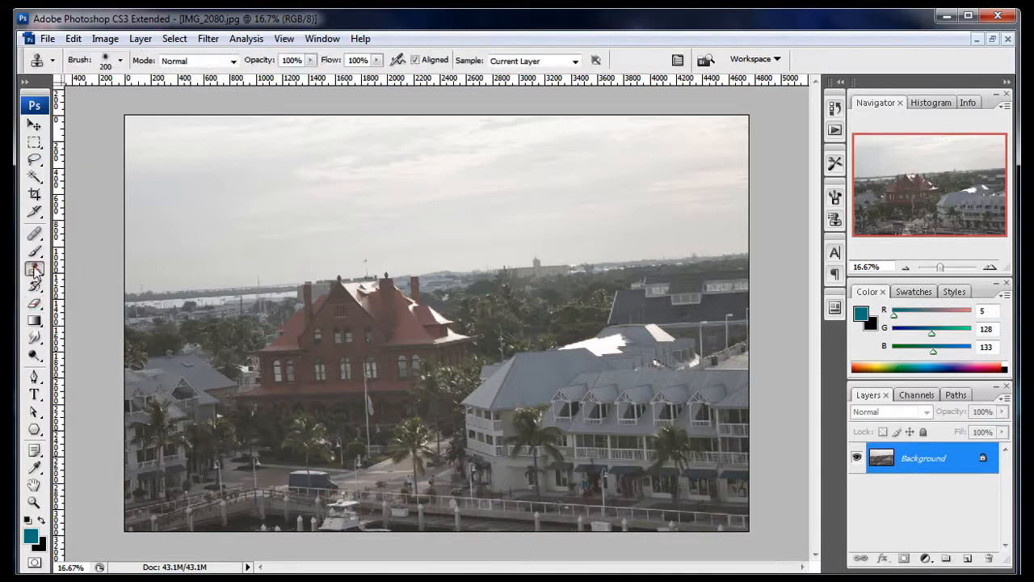
pyautogui.click(32, 268)
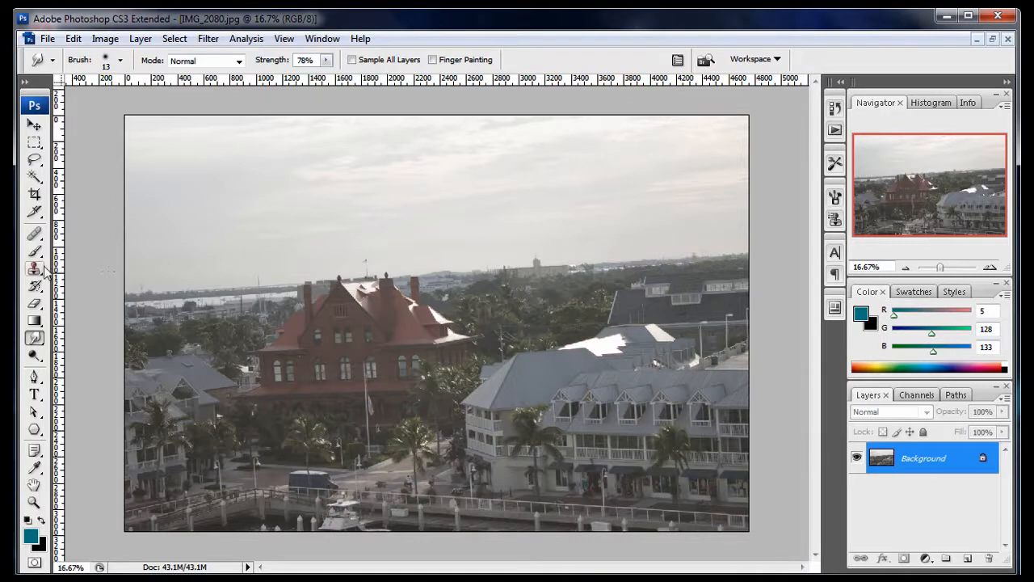
pyautogui.click(32, 252)
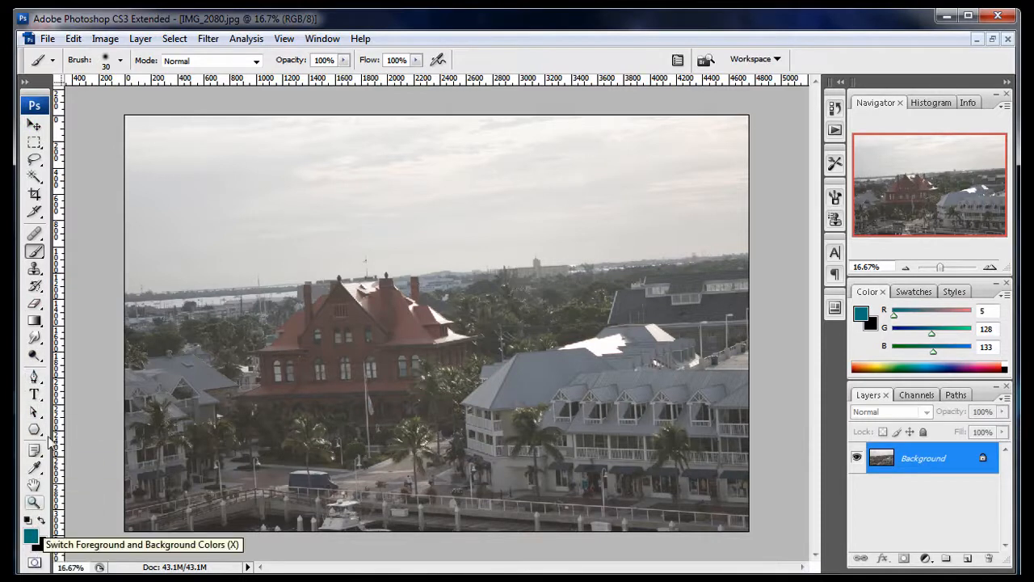
pyautogui.moveTo(24, 142)
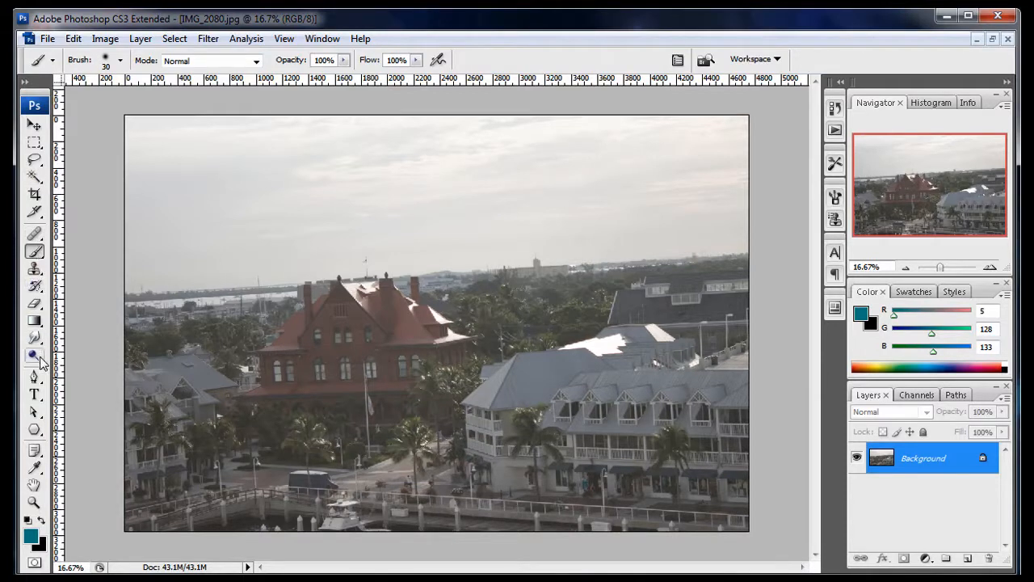
pyautogui.moveTo(34, 235)
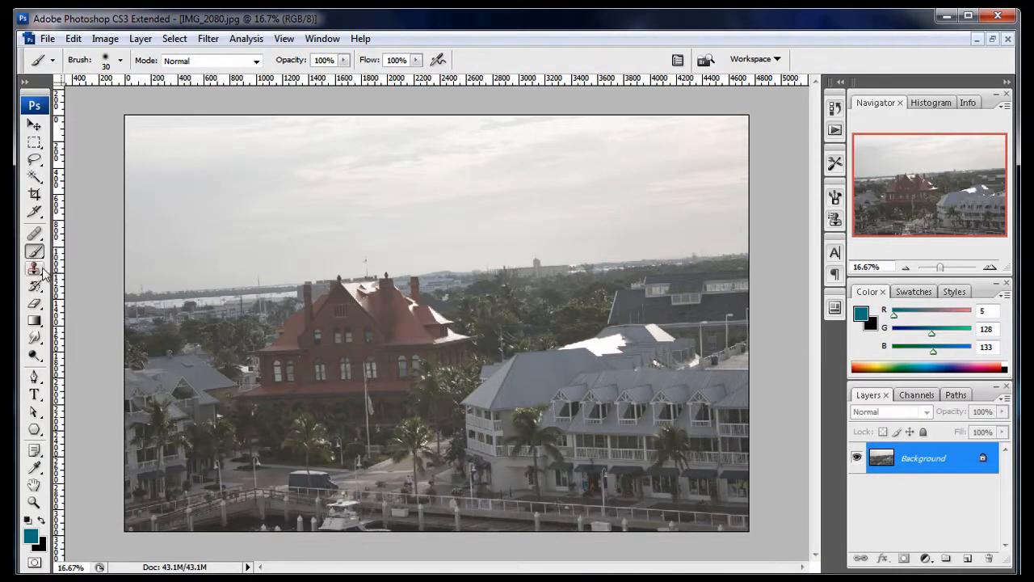
pyautogui.click(32, 268)
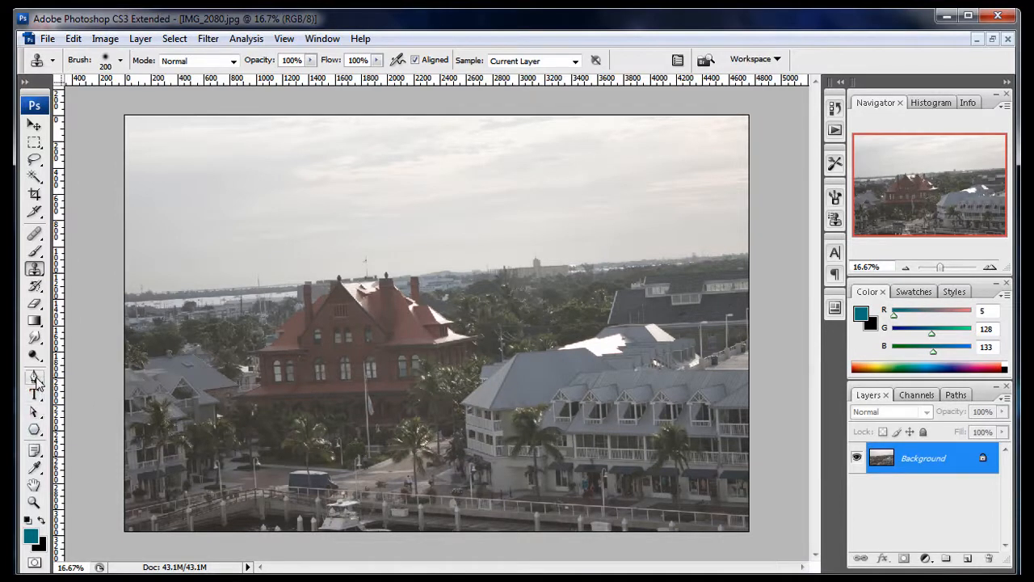
pyautogui.moveTo(29, 379)
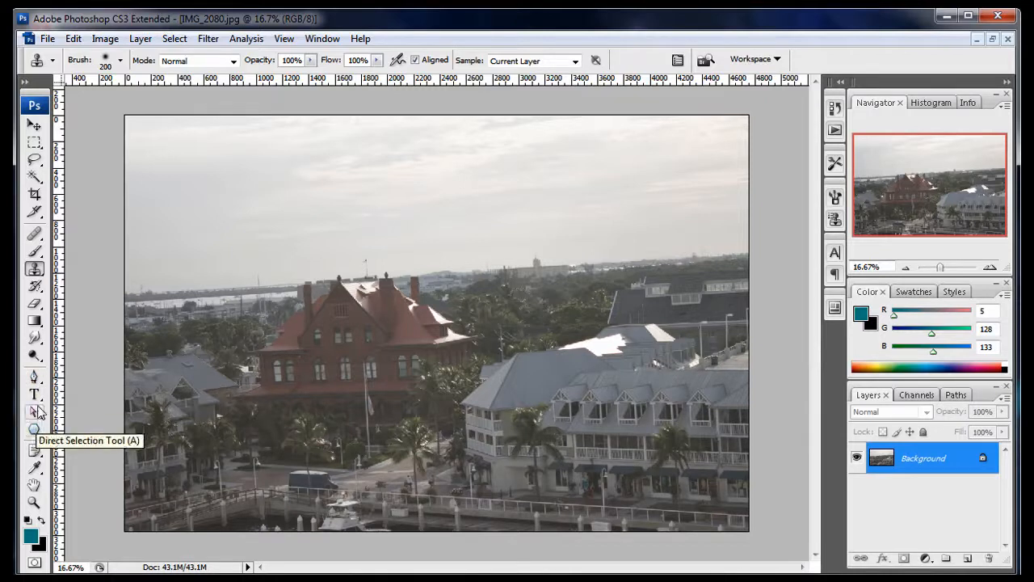
pyautogui.moveTo(28, 396)
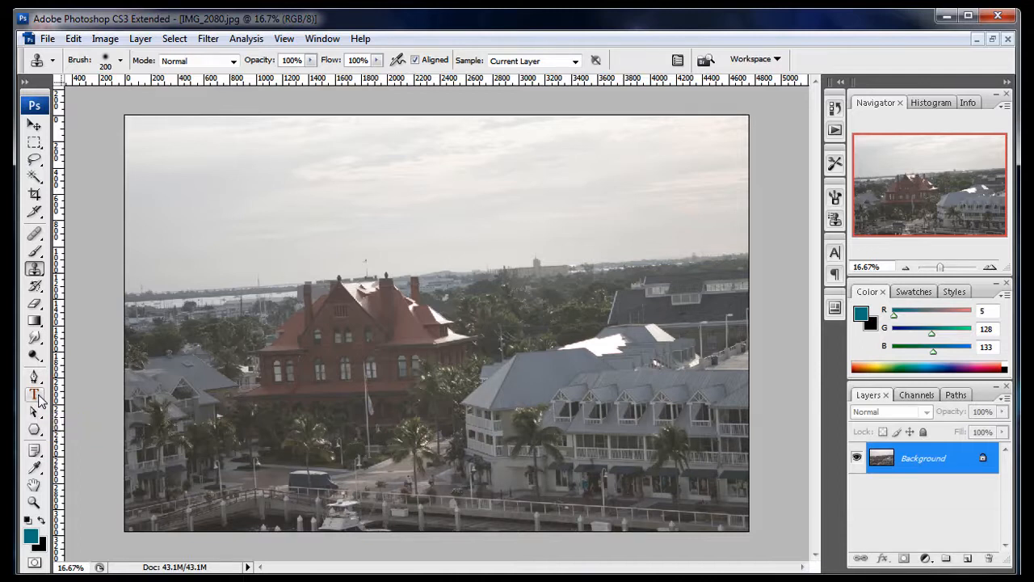
pyautogui.moveTo(33, 449)
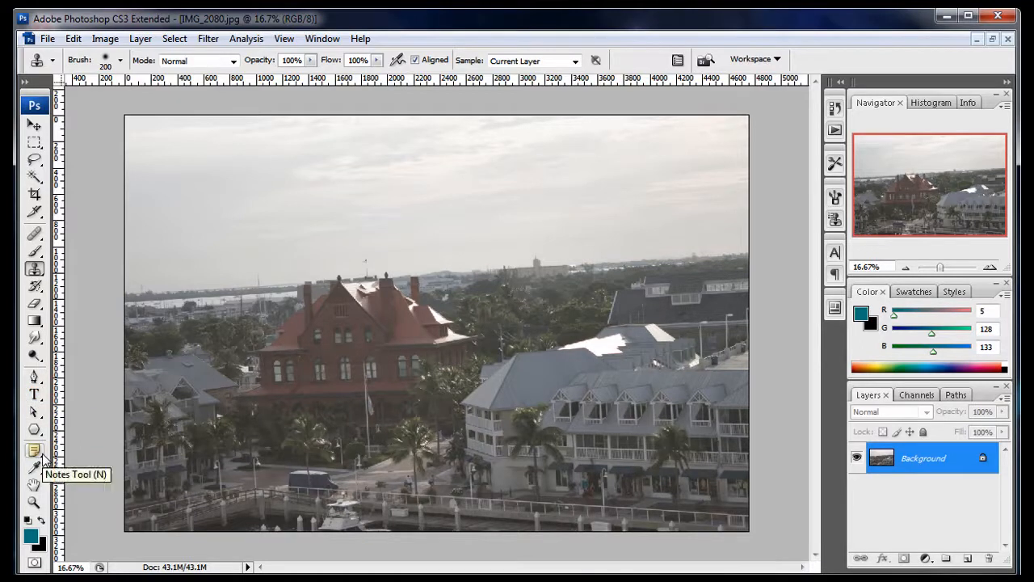
pyautogui.moveTo(34, 504)
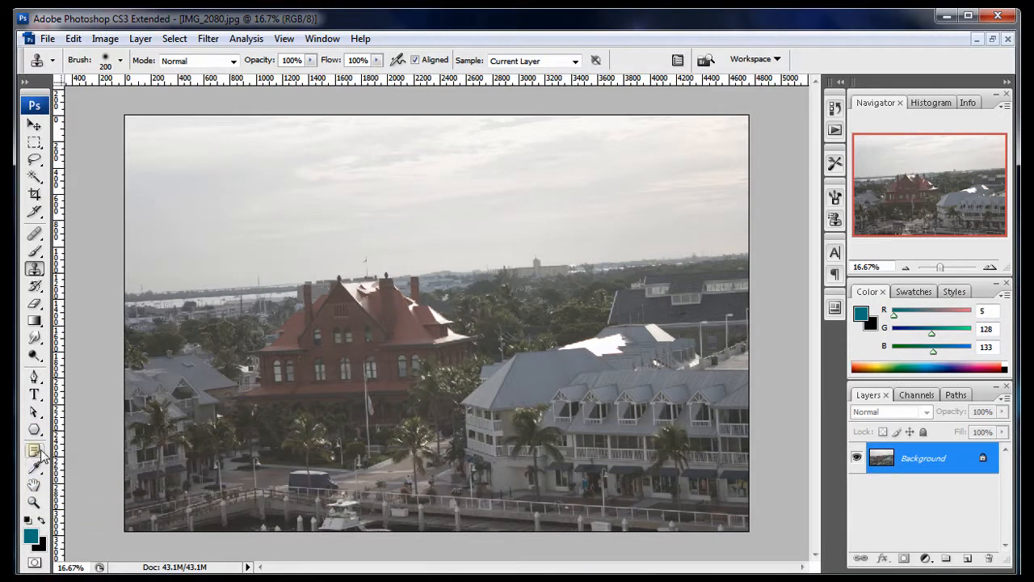
# Step: Switch via the Notes Tool to the Eyedropper for sampling a brown from the photo
pyautogui.click(34, 451)
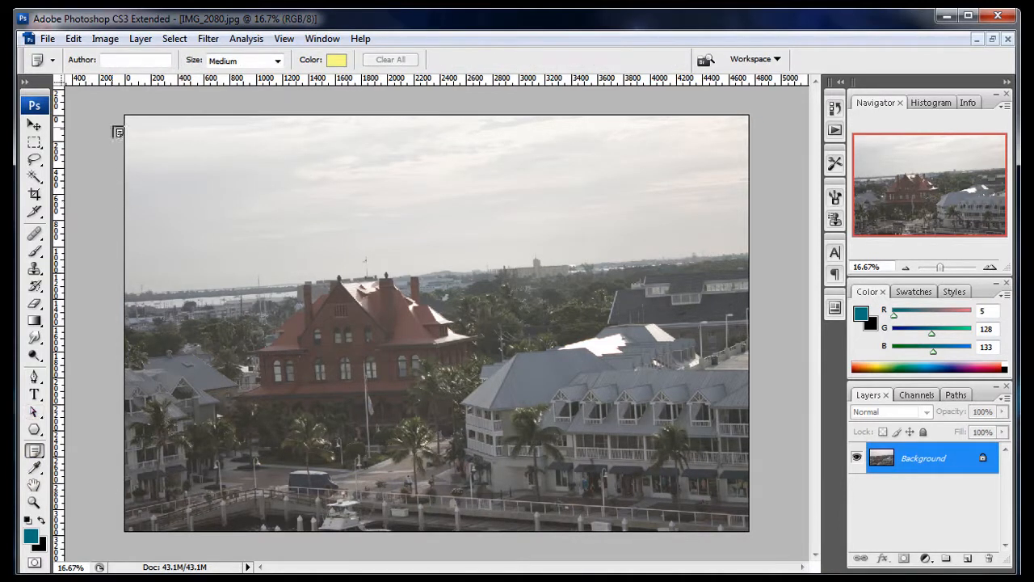
pyautogui.click(33, 466)
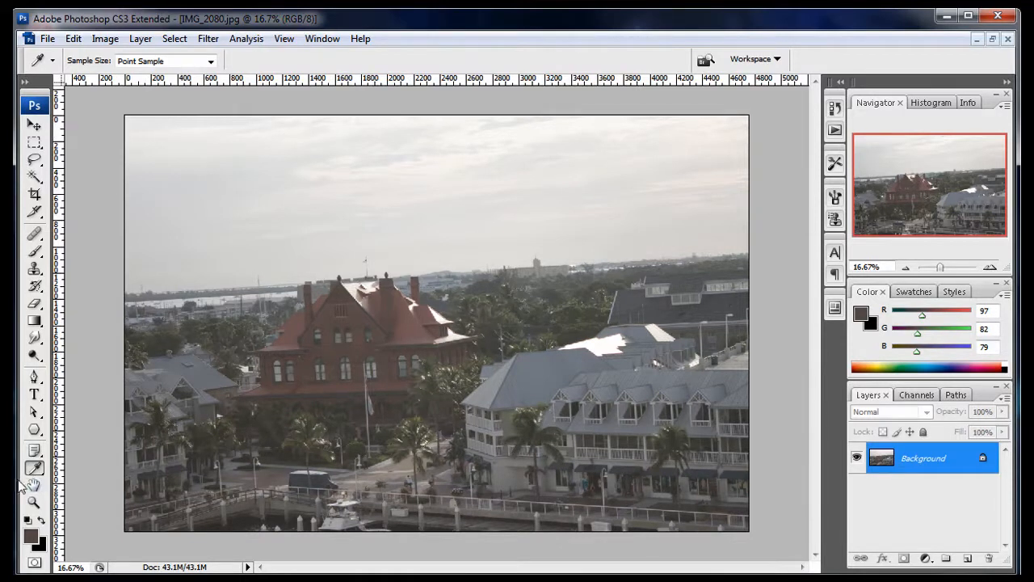
pyautogui.click(34, 481)
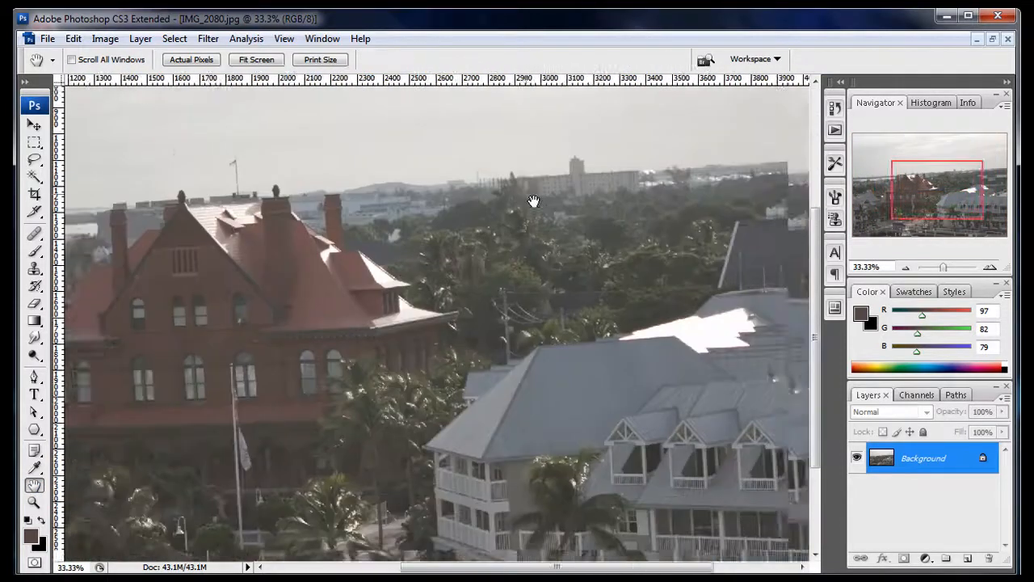
pyautogui.moveTo(534, 200); pyautogui.dragTo(212, 267)
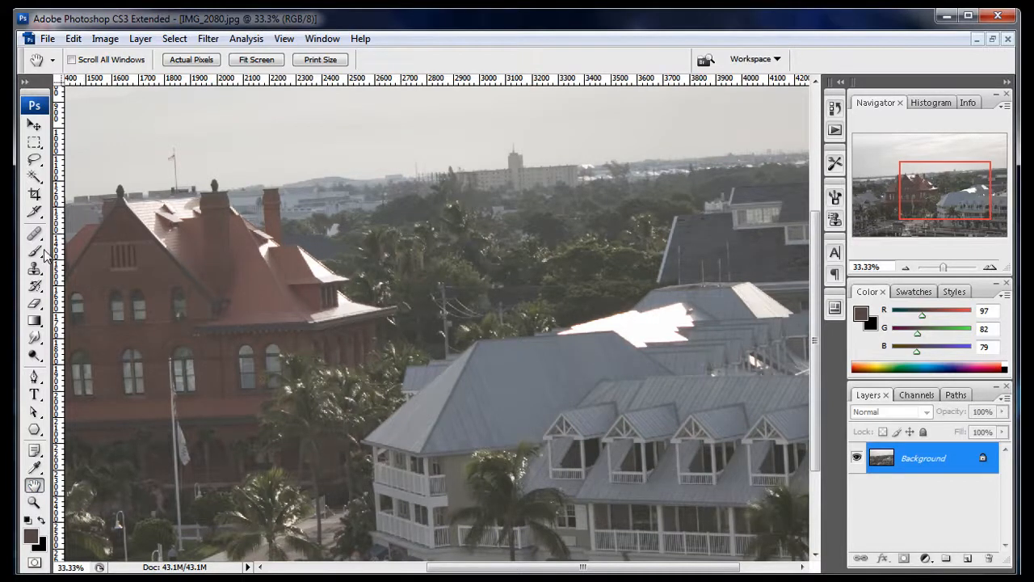
pyautogui.click(32, 252)
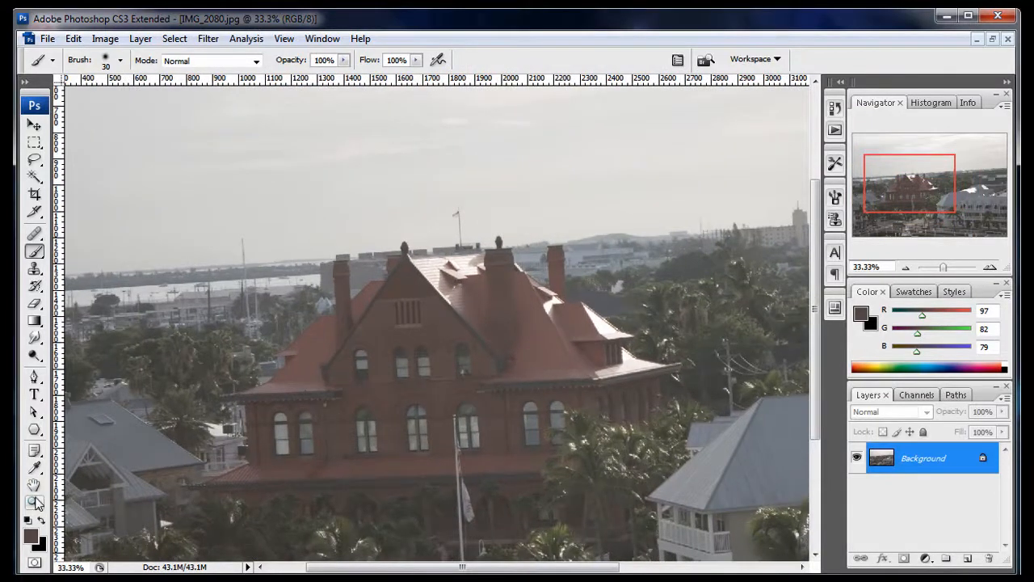
pyautogui.moveTo(33, 499)
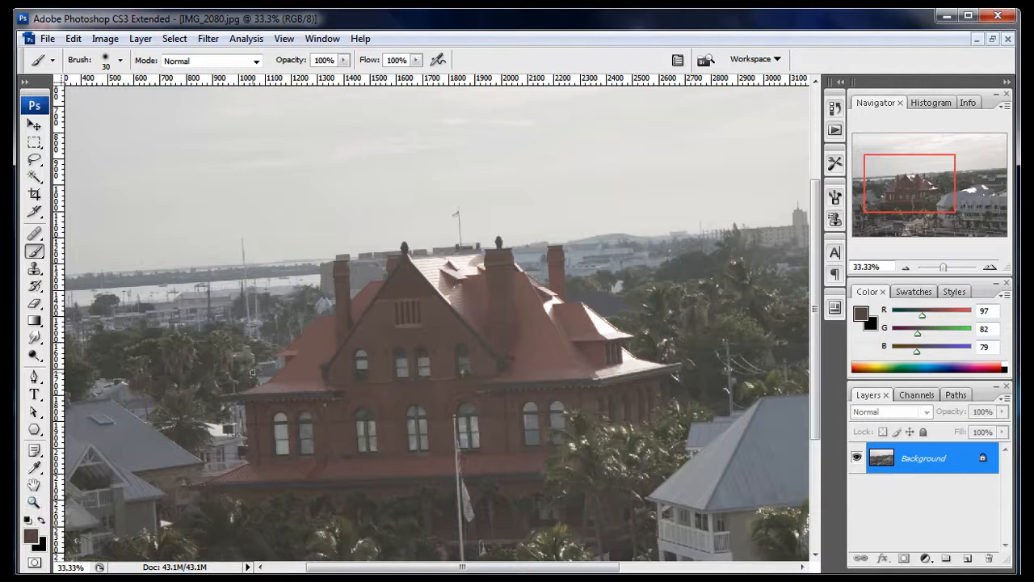
pyautogui.click(32, 501)
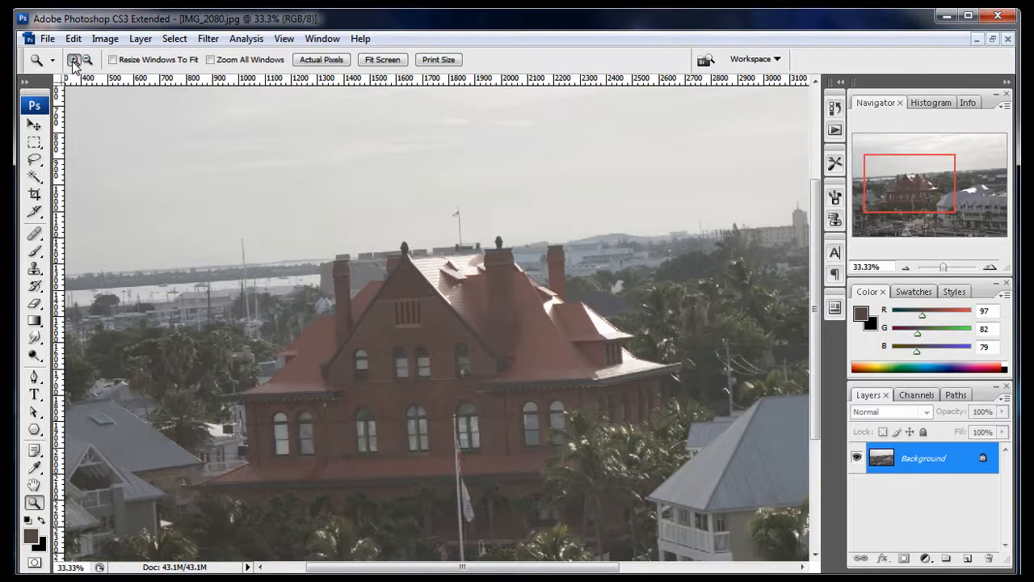
pyautogui.moveTo(420, 326)
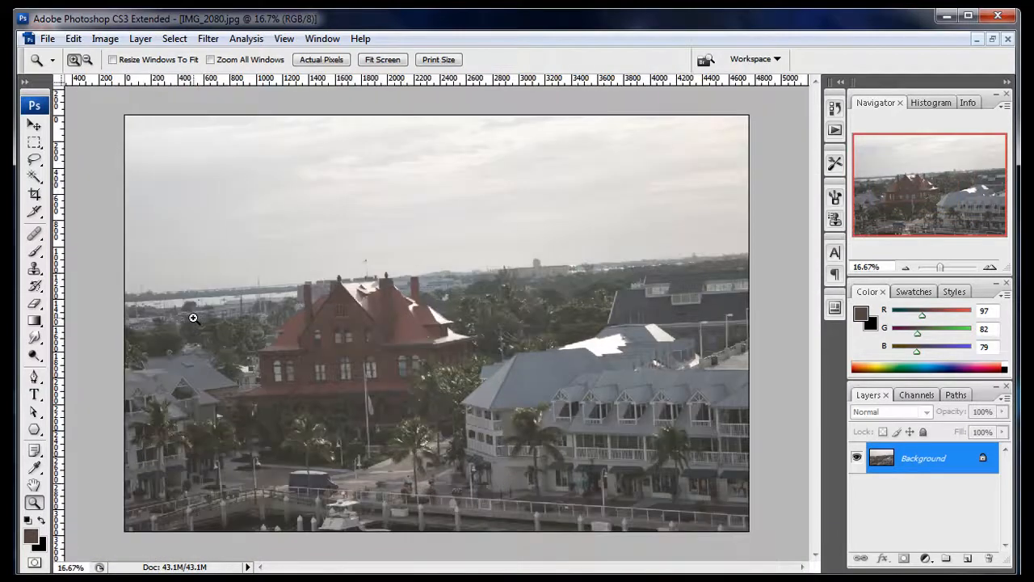
# Step: Select the Move tool and pull down the Image menu toward Adjustments > Curves
pyautogui.click(26, 126)
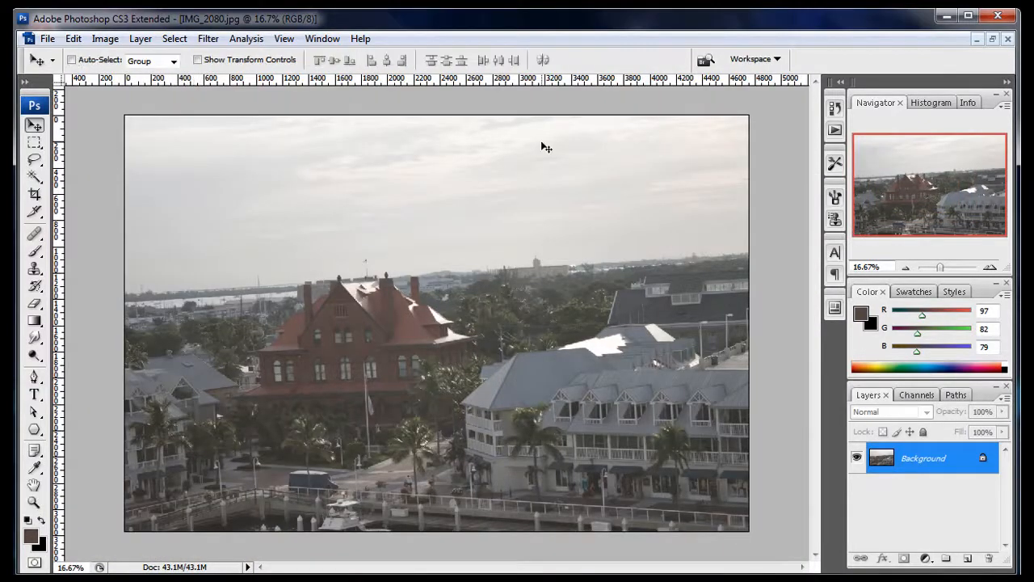
pyautogui.moveTo(427, 268)
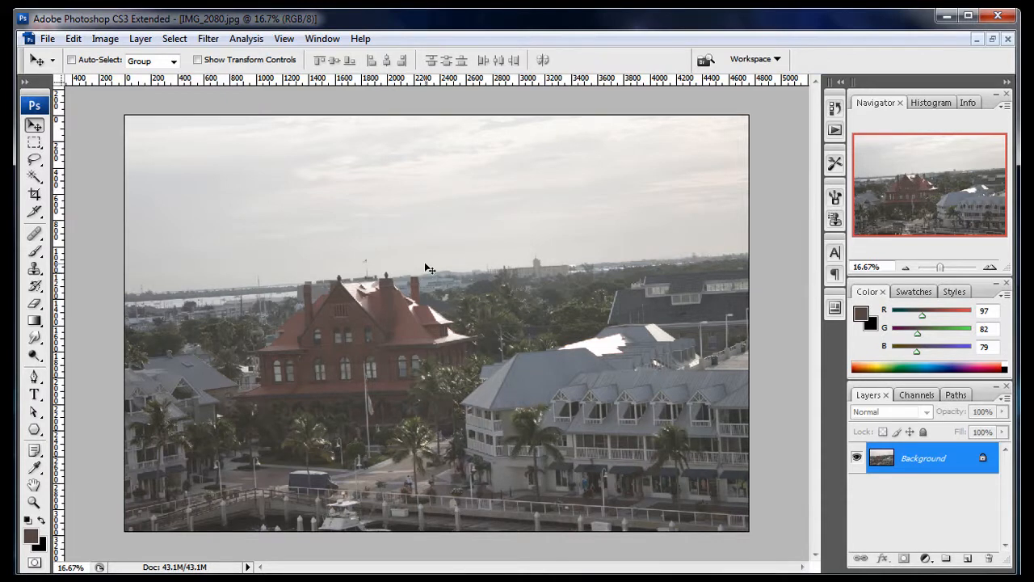
pyautogui.moveTo(405, 404)
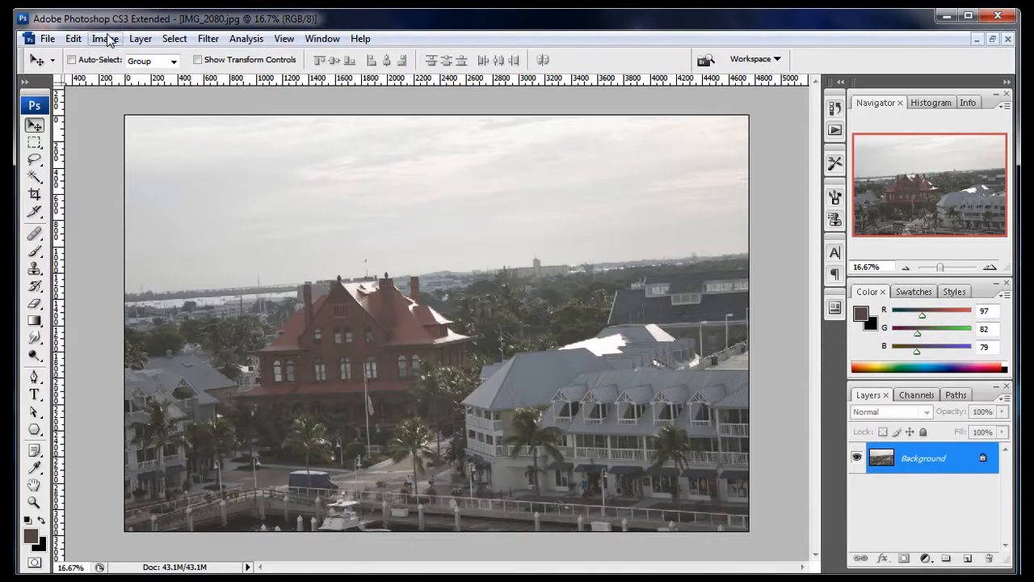
pyautogui.click(107, 39)
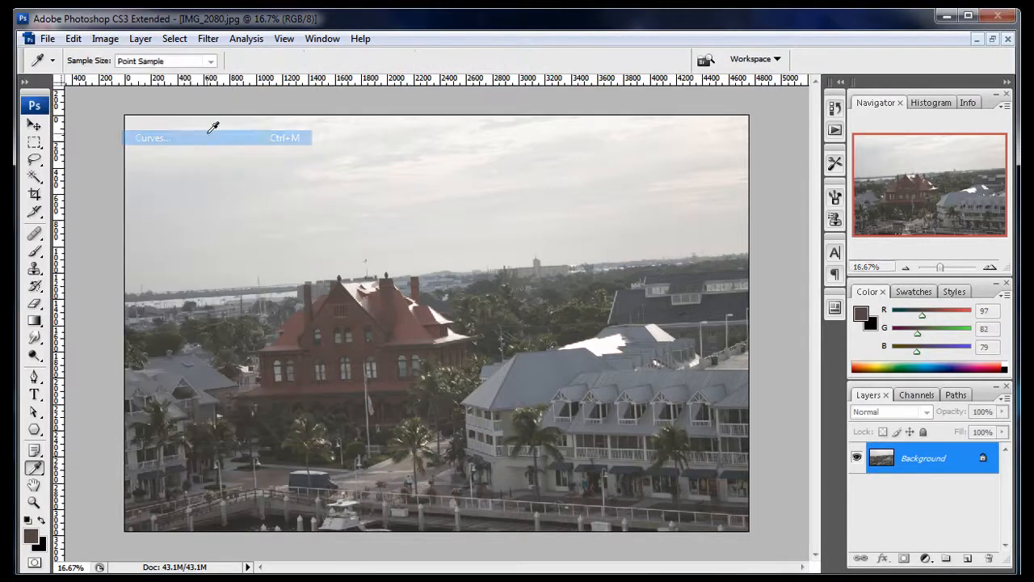
# Step: Launch Curves and hover over the graph, leaving the curve straight
pyautogui.click(174, 137)
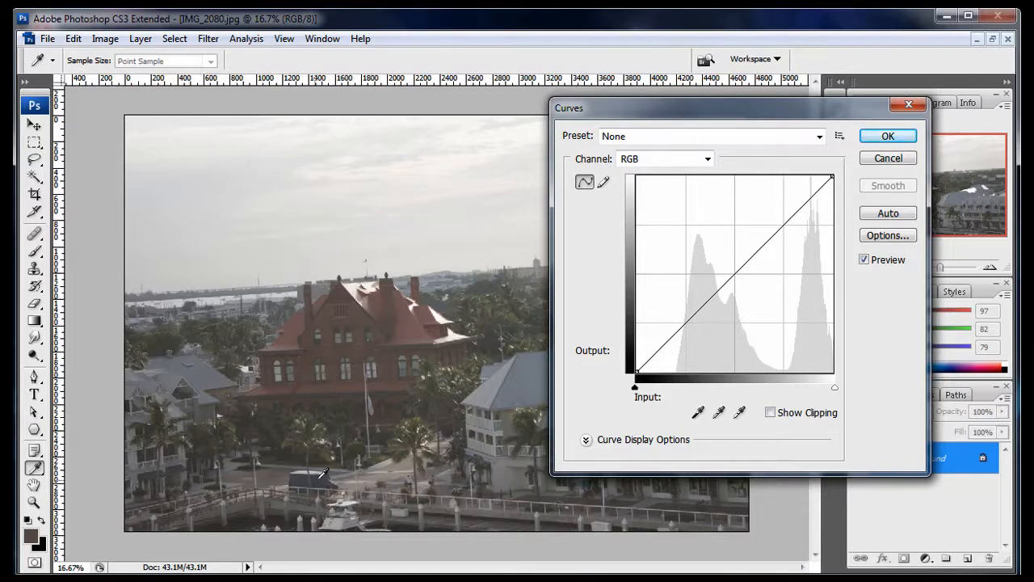
pyautogui.moveTo(299, 459)
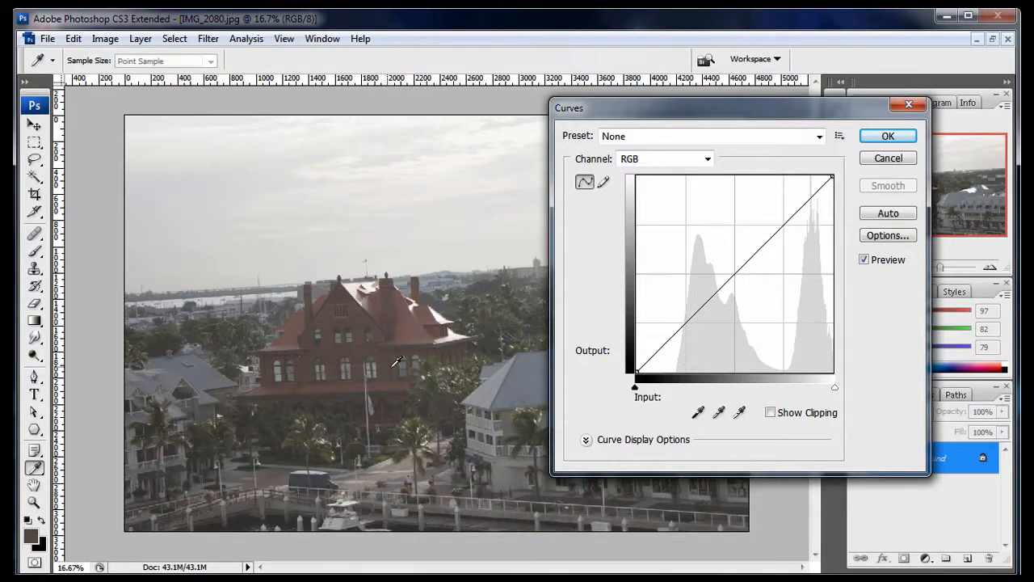
pyautogui.moveTo(688, 357)
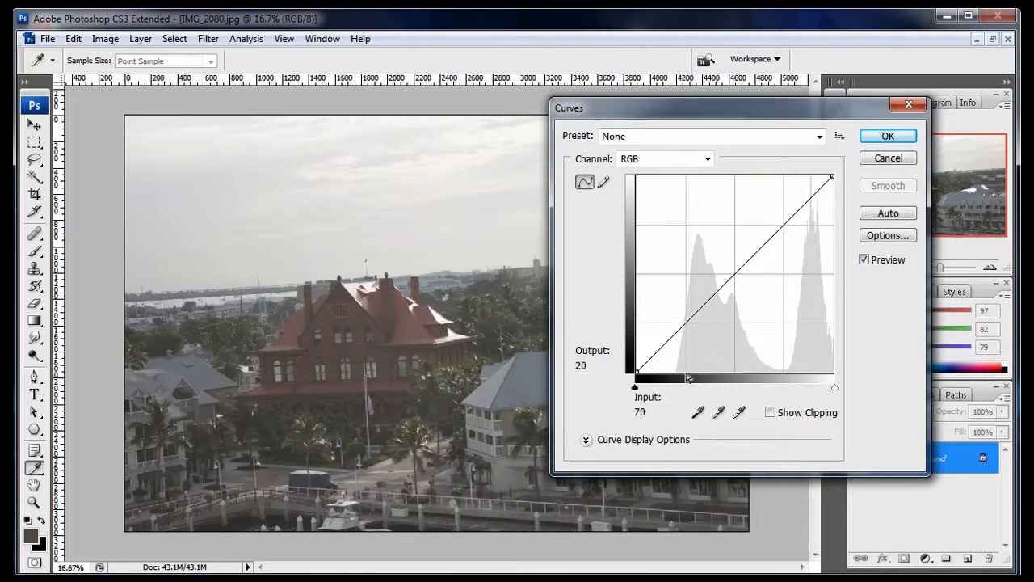
pyautogui.moveTo(687, 371); pyautogui.dragTo(698, 259)
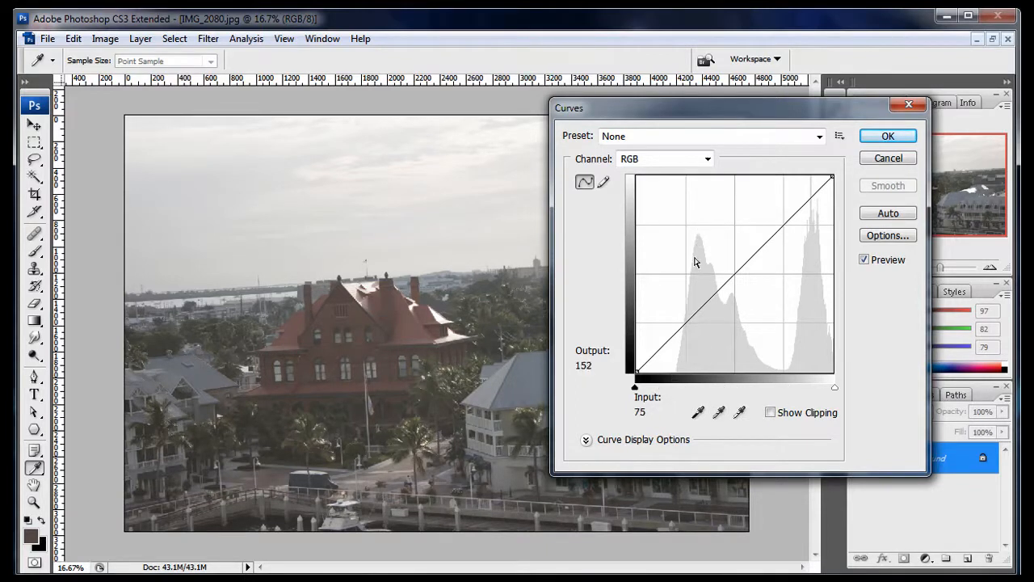
pyautogui.moveTo(717, 313)
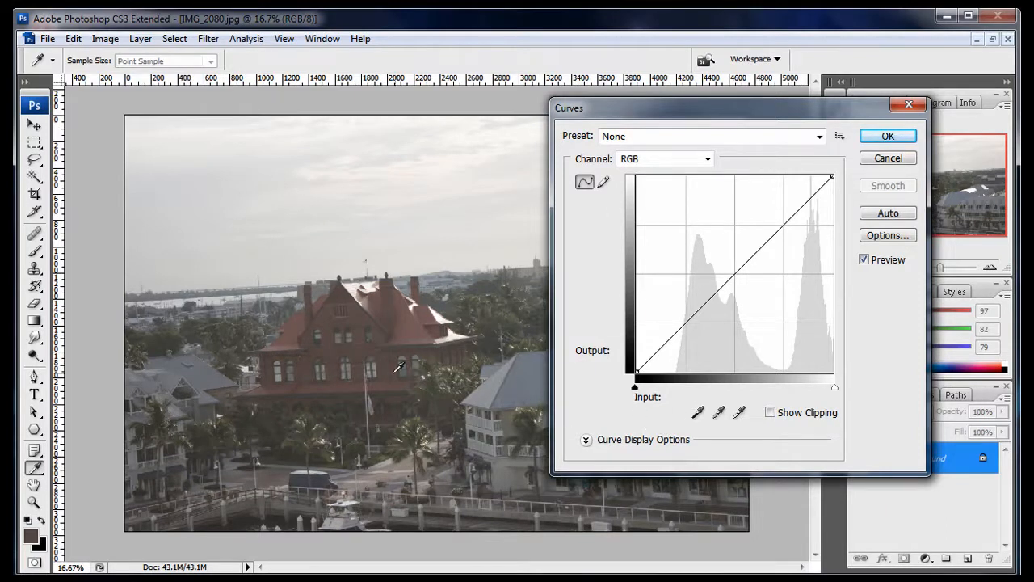
pyautogui.moveTo(494, 347)
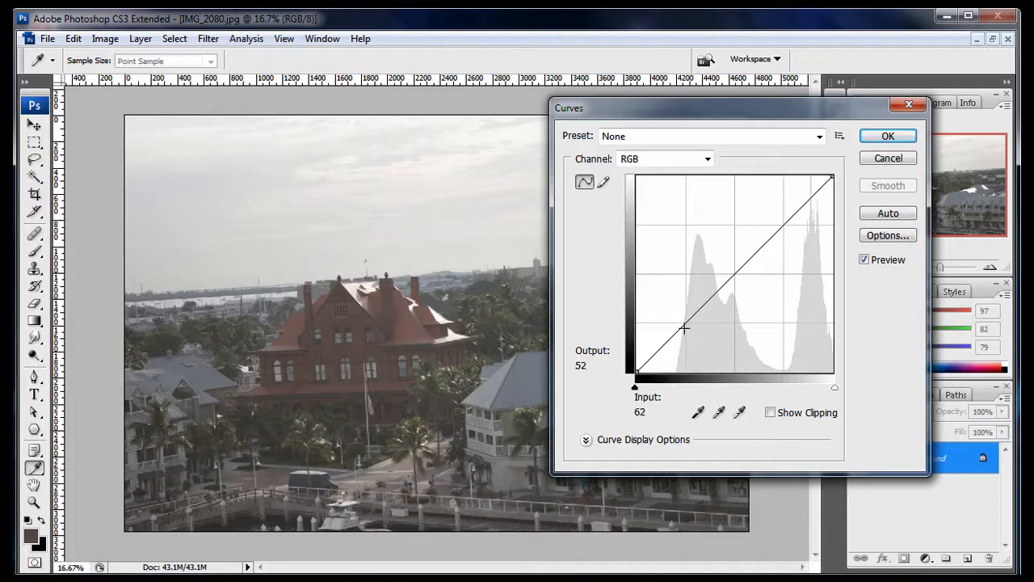
pyautogui.moveTo(685, 329); pyautogui.dragTo(682, 325)
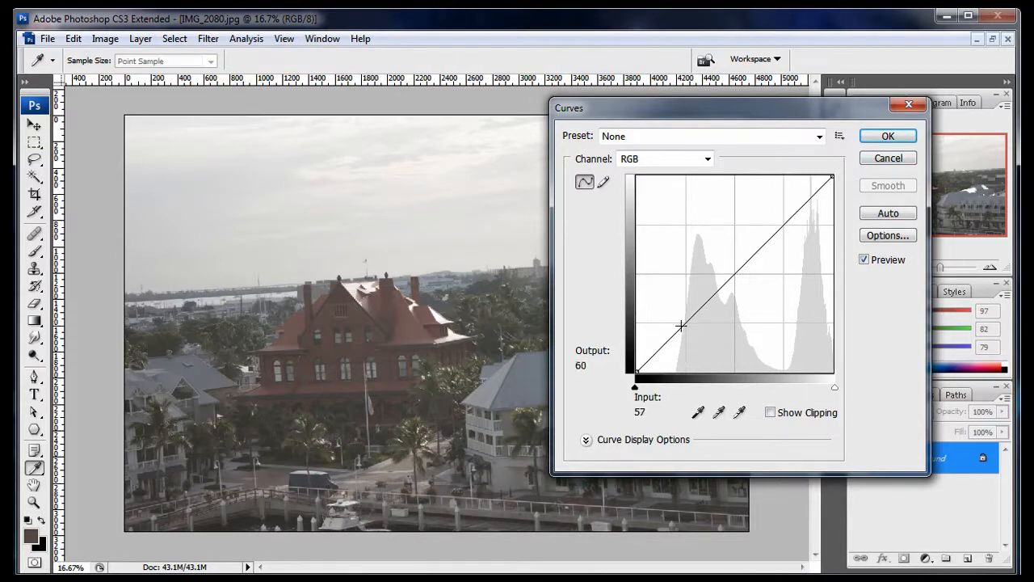
# Step: Shape a gentle S-curve: shadow point near 66 pulled to 45, highlight point near 201/203
pyautogui.moveTo(679, 325); pyautogui.dragTo(685, 324)
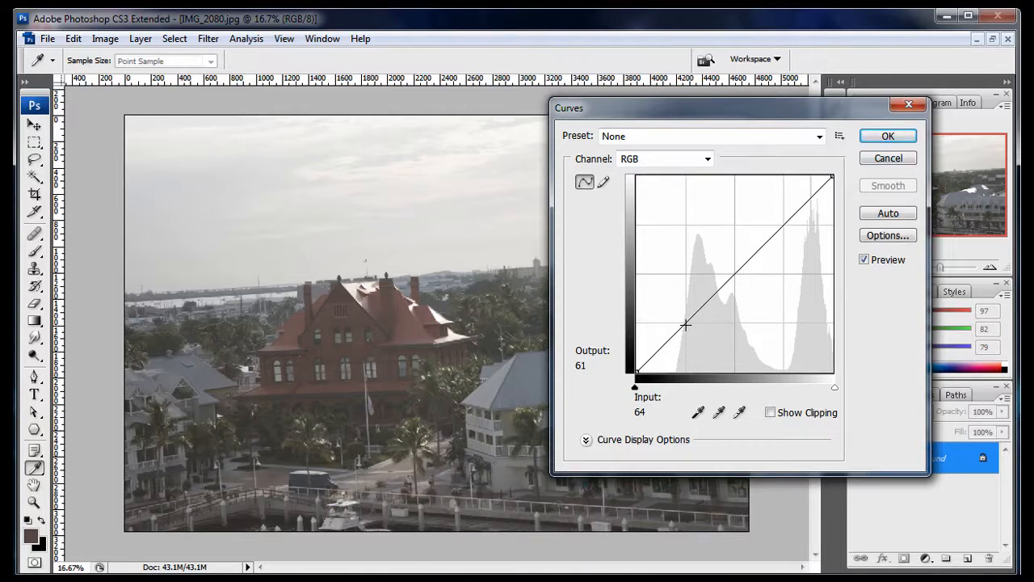
pyautogui.moveTo(685, 324); pyautogui.dragTo(685, 321)
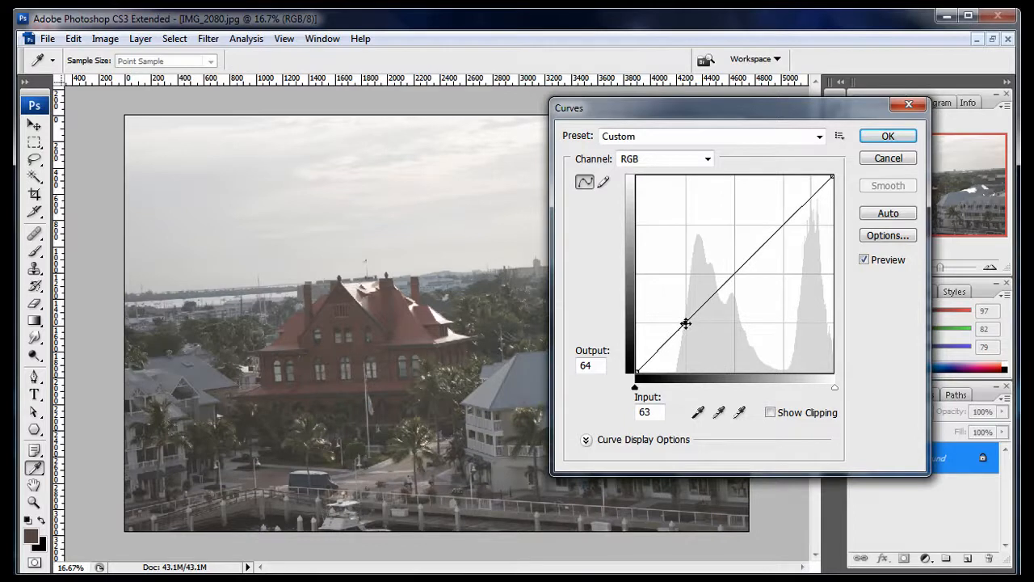
pyautogui.moveTo(685, 323); pyautogui.dragTo(685, 333)
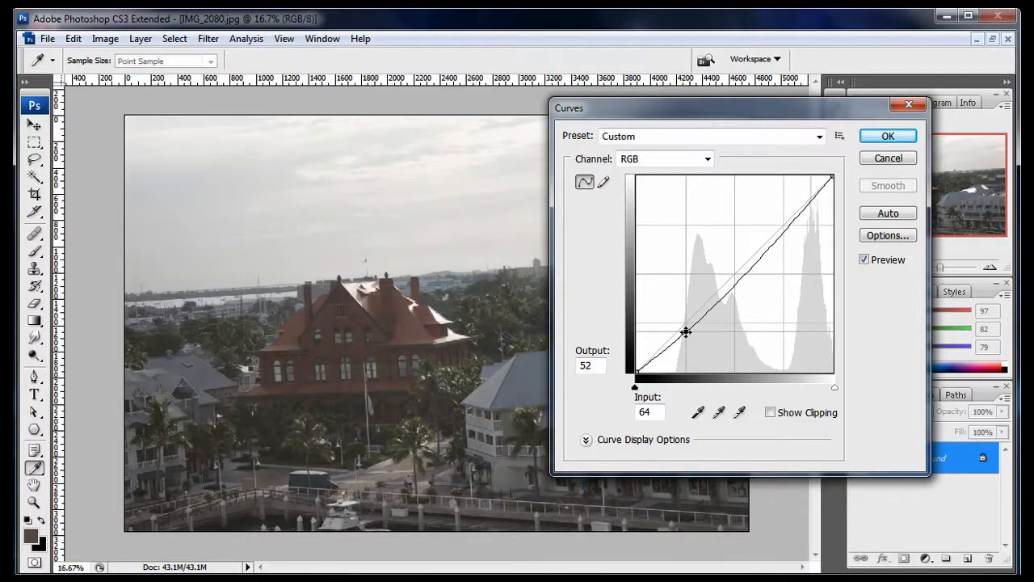
pyautogui.moveTo(685, 331); pyautogui.dragTo(689, 338)
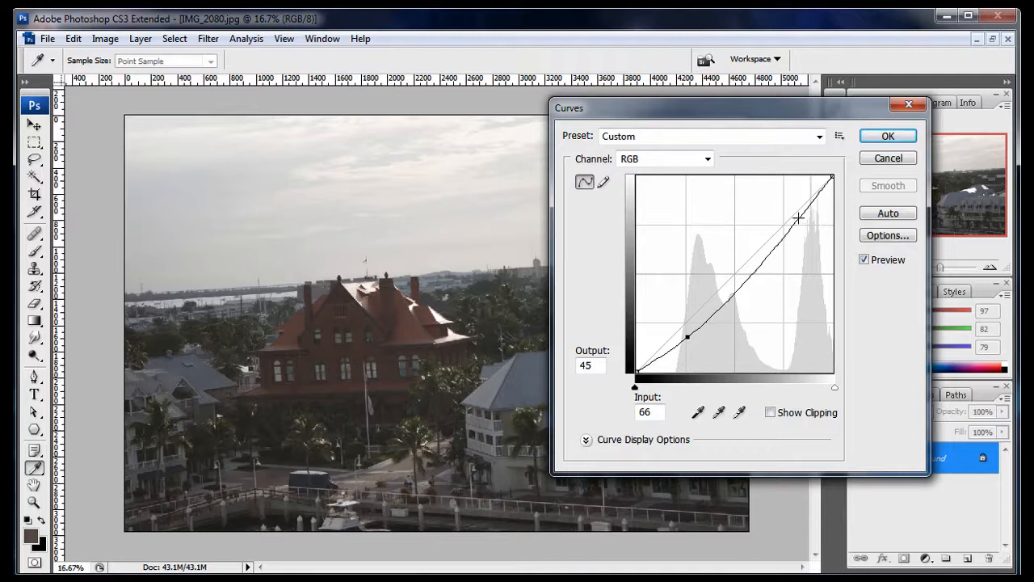
pyautogui.moveTo(798, 218); pyautogui.dragTo(798, 218)
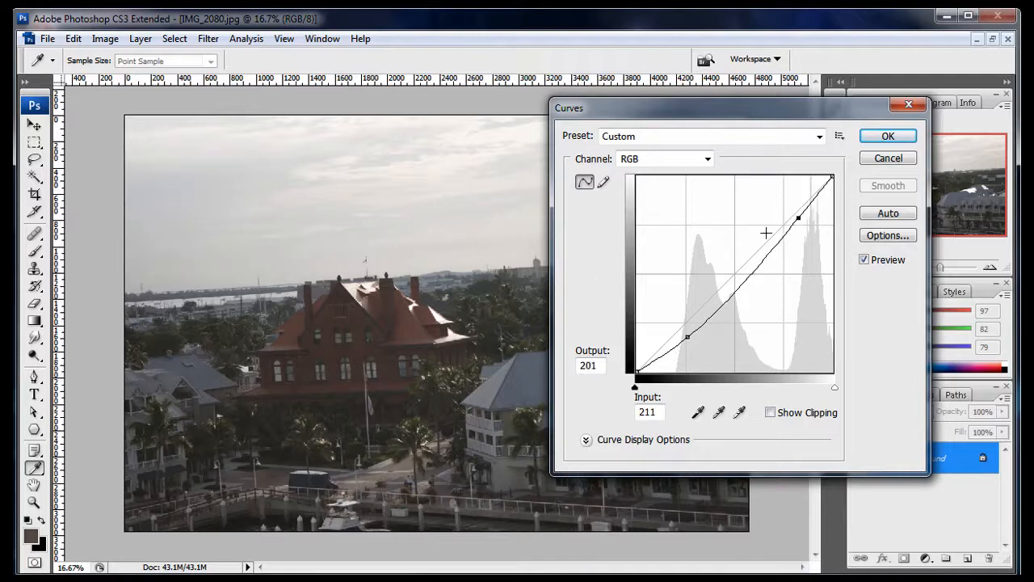
pyautogui.moveTo(798, 219); pyautogui.dragTo(790, 215)
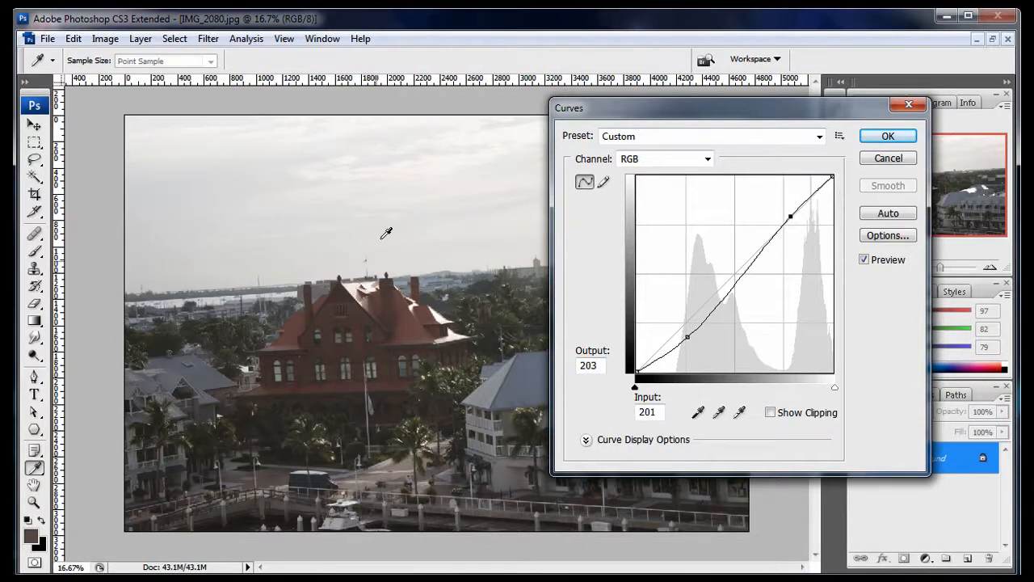
pyautogui.moveTo(345, 272)
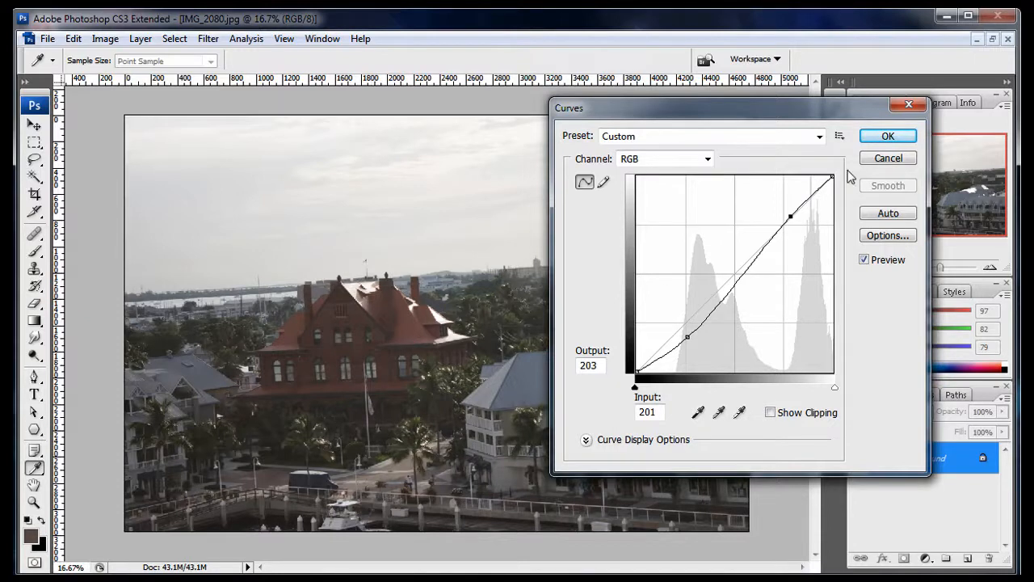
pyautogui.moveTo(669, 152)
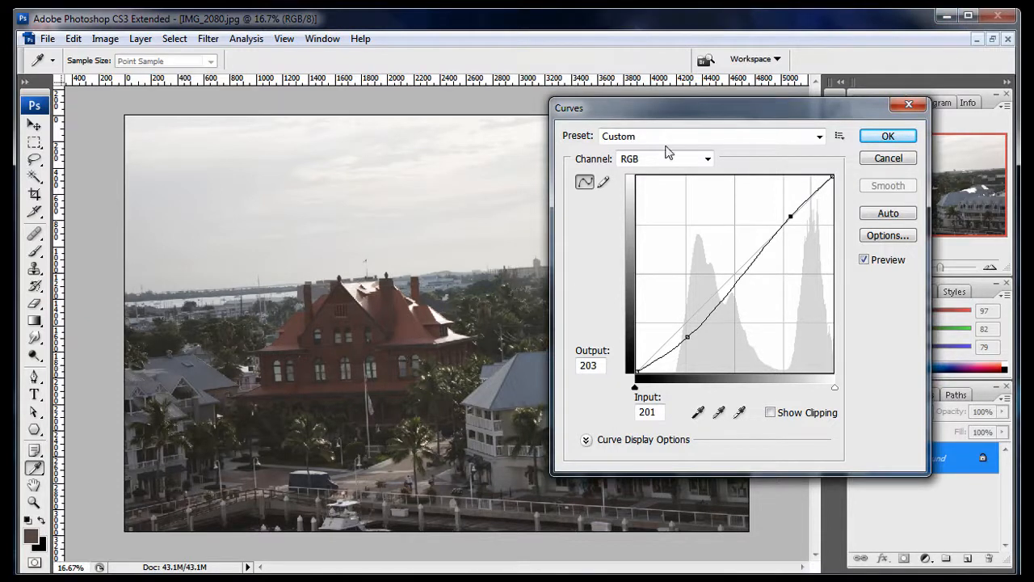
# Step: Confirm the Curves adjustment and return to the Image menu for the next adjustment
pyautogui.click(887, 136)
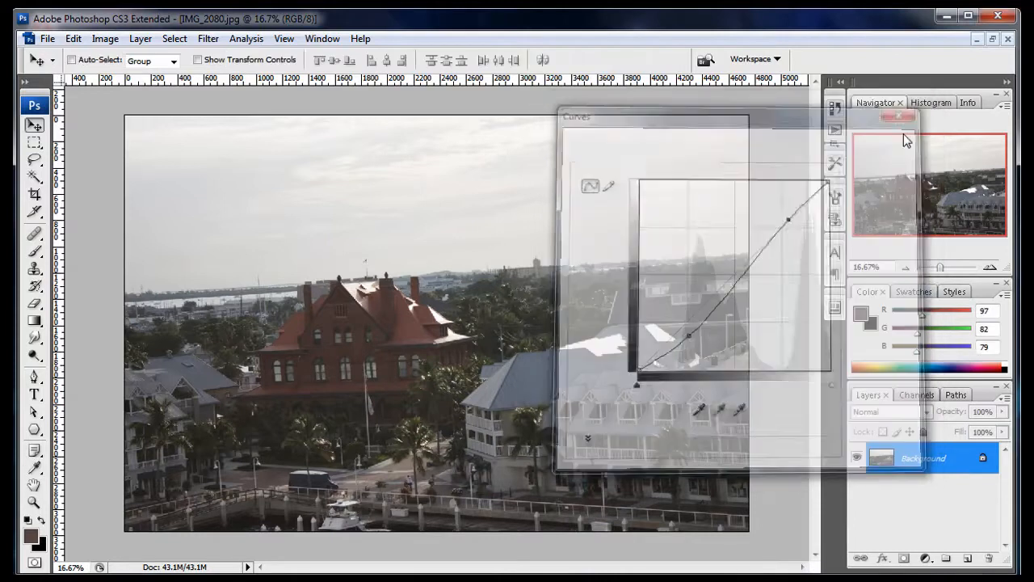
pyautogui.click(895, 115)
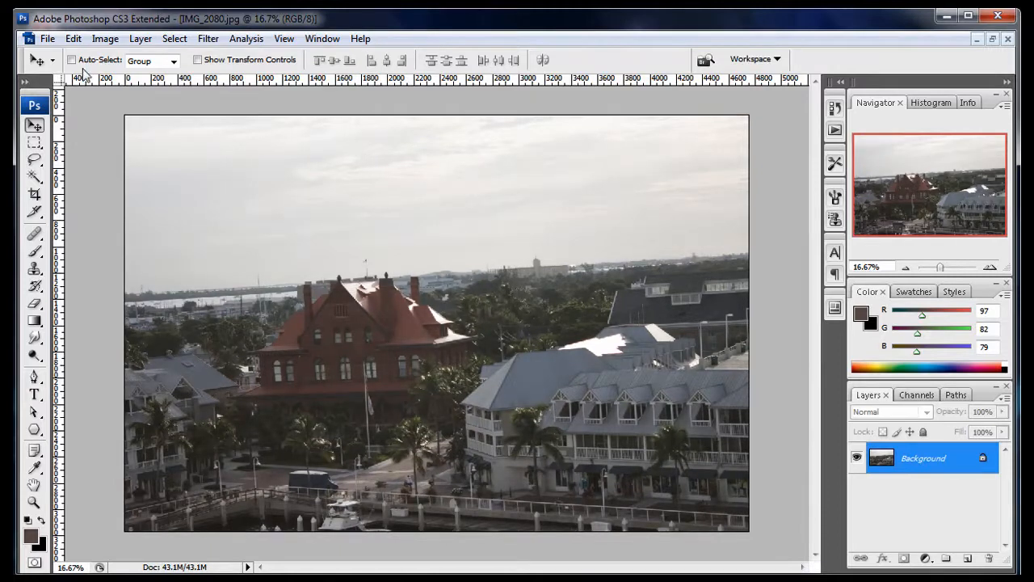
pyautogui.click(105, 39)
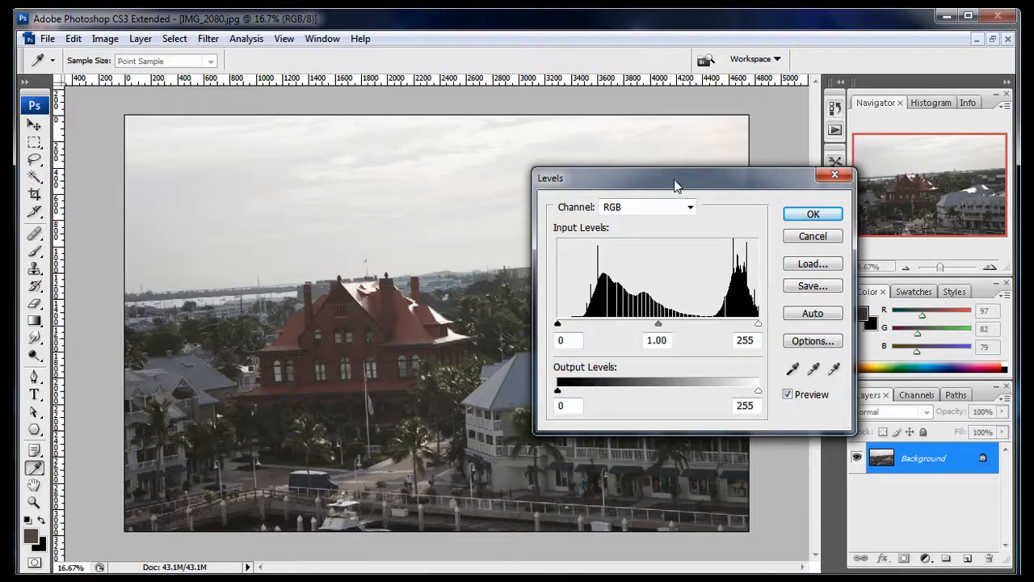
# Step: Apply Levels with black point 18 and midtones 0.89 to deepen the shadows
pyautogui.moveTo(676, 178); pyautogui.dragTo(736, 109)
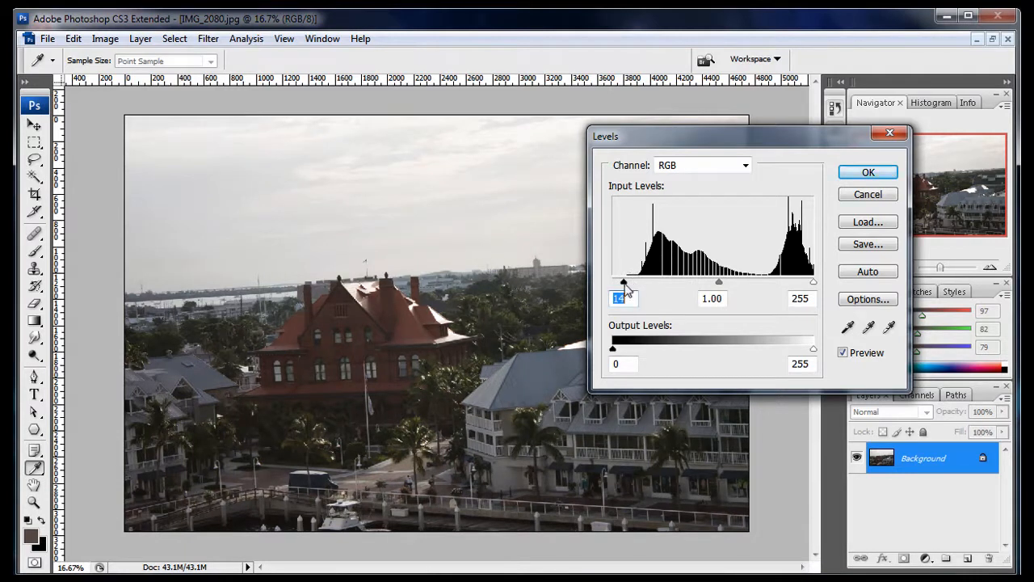
pyautogui.moveTo(624, 281); pyautogui.dragTo(628, 281)
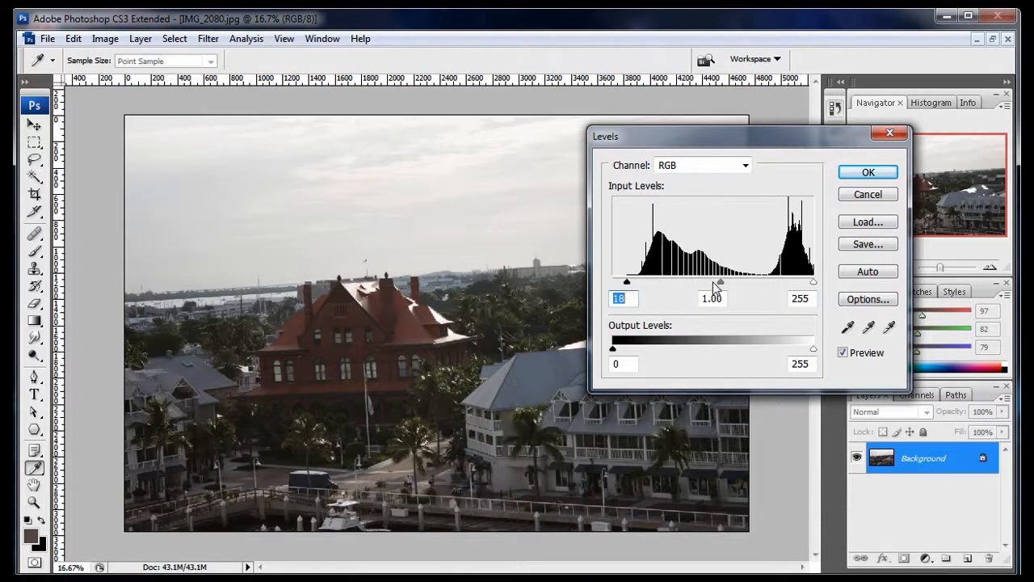
pyautogui.moveTo(719, 281); pyautogui.dragTo(727, 282)
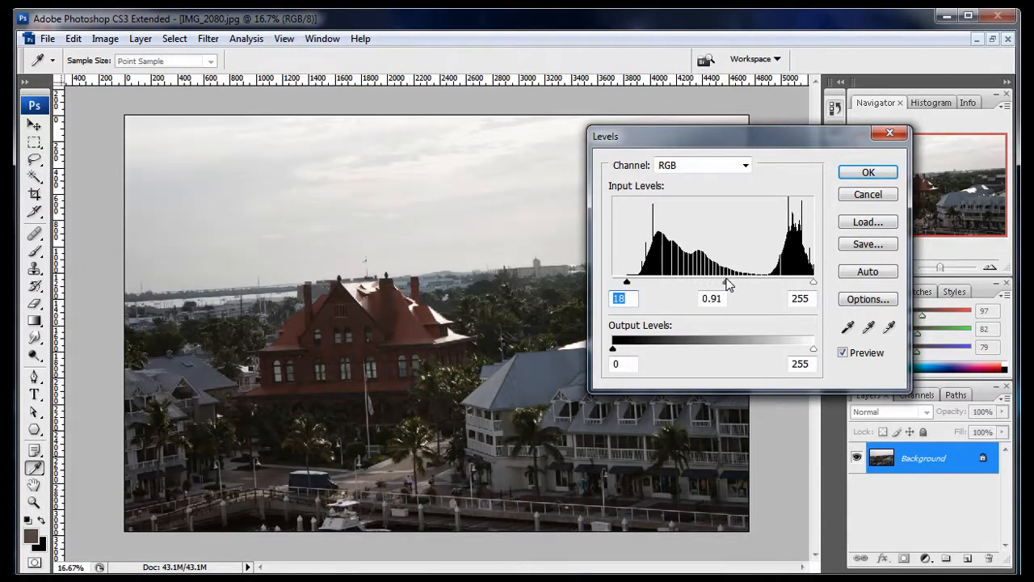
pyautogui.moveTo(730, 281); pyautogui.dragTo(727, 281)
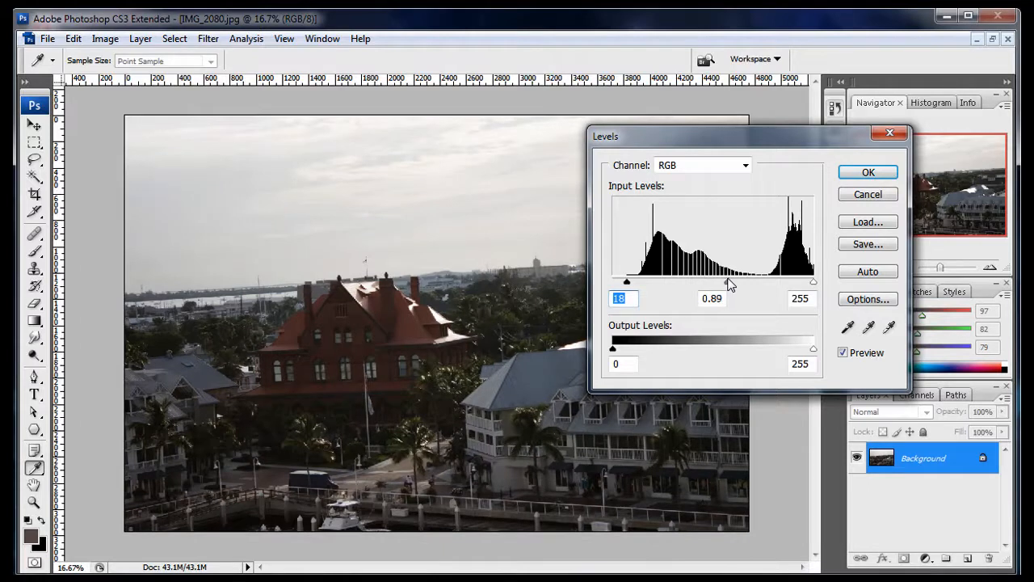
pyautogui.click(711, 297)
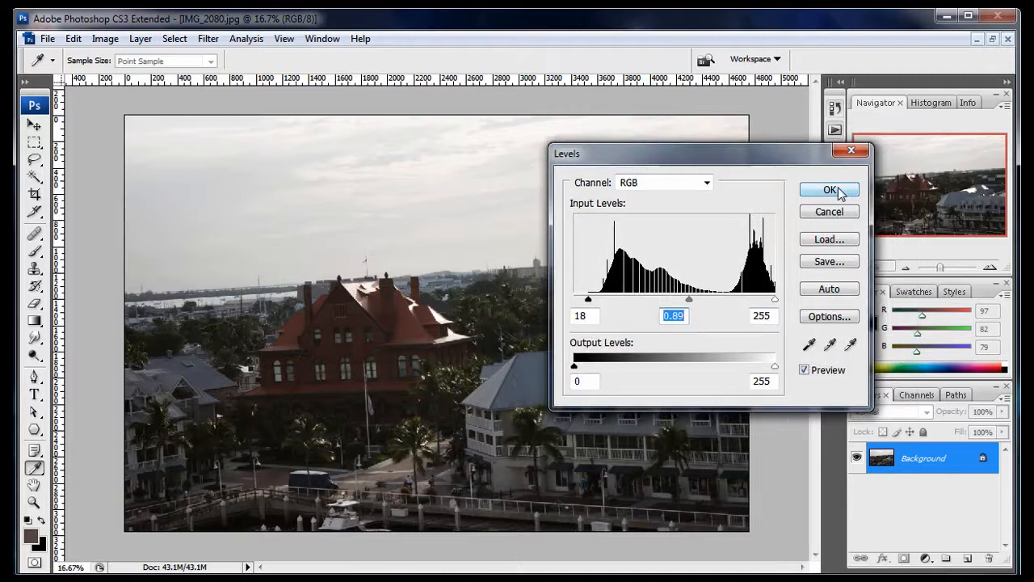
pyautogui.click(827, 191)
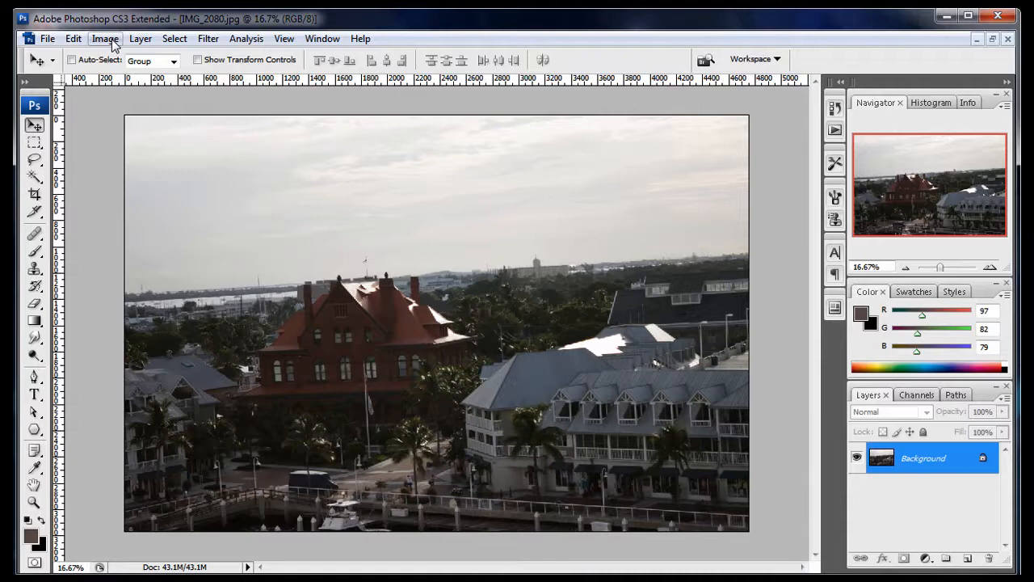
# Step: Apply Hue/Saturation with Saturation settled at +15 for a slight colour boost
pyautogui.click(105, 39)
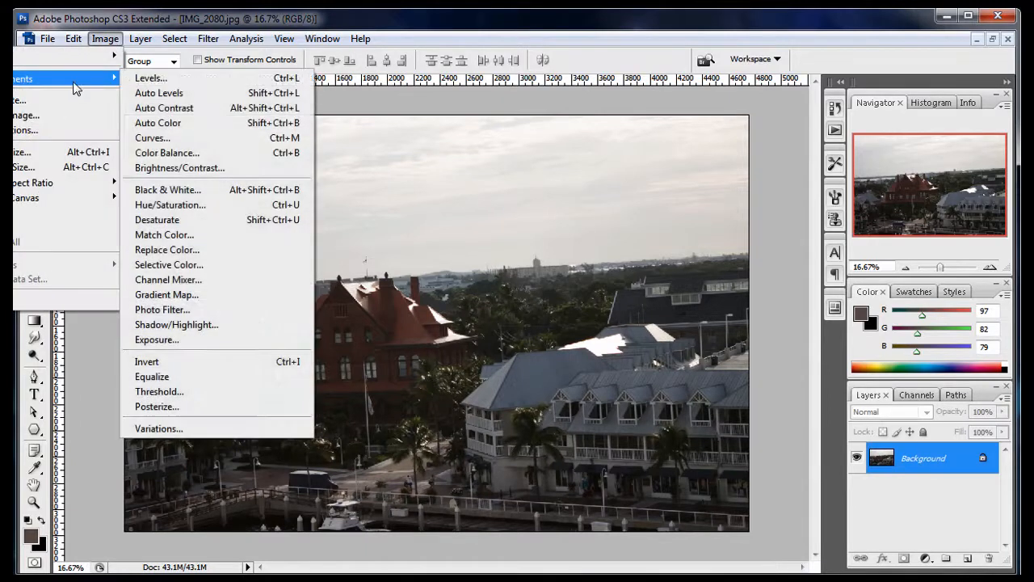
pyautogui.moveTo(171, 203)
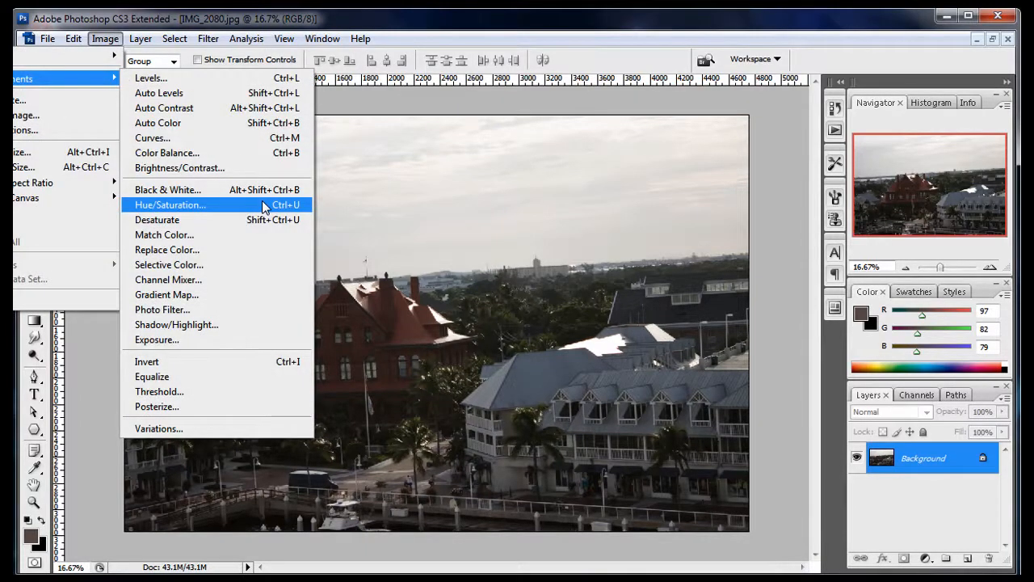
pyautogui.click(170, 204)
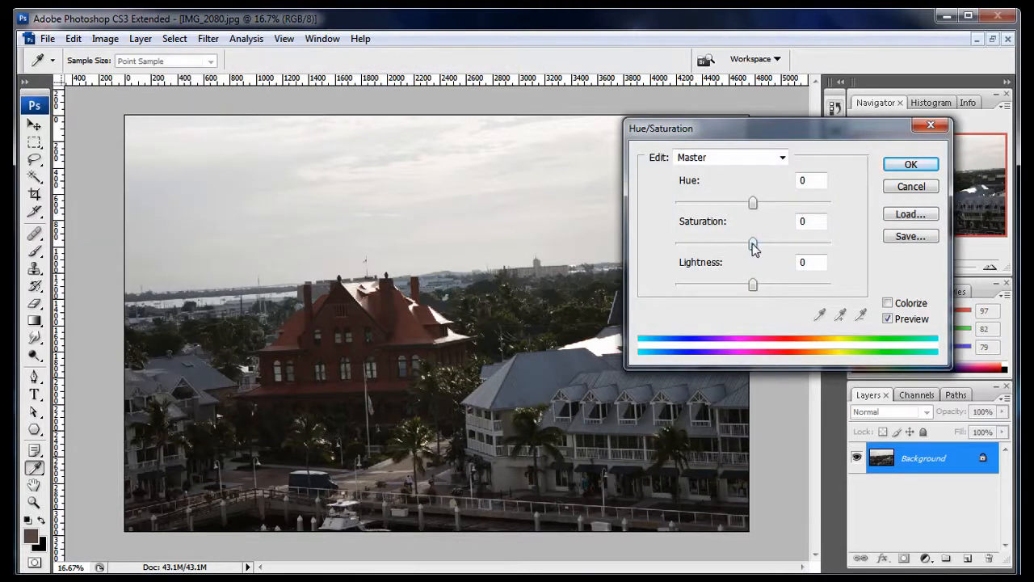
pyautogui.moveTo(753, 243); pyautogui.dragTo(801, 242)
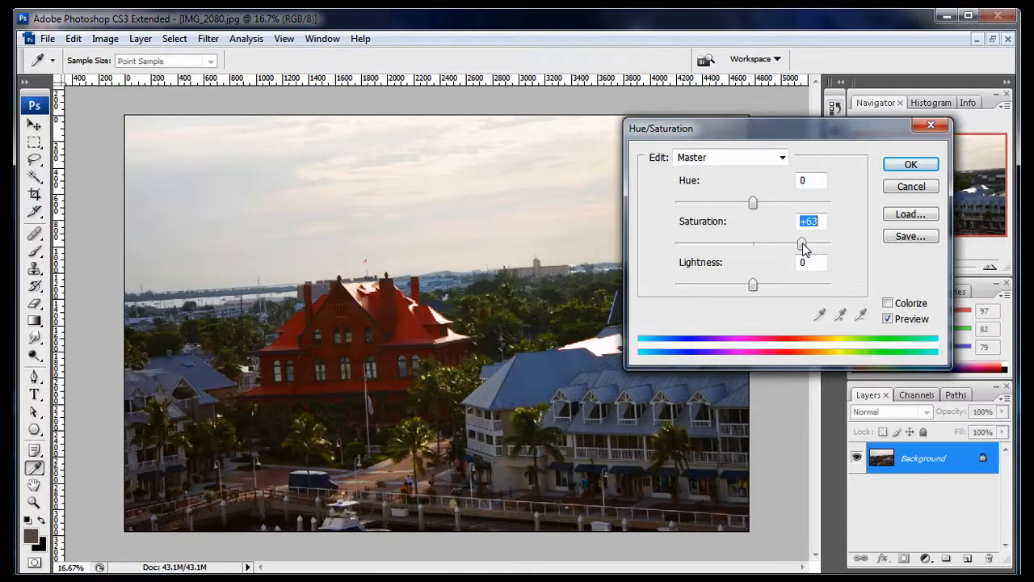
pyautogui.moveTo(802, 244); pyautogui.dragTo(799, 243)
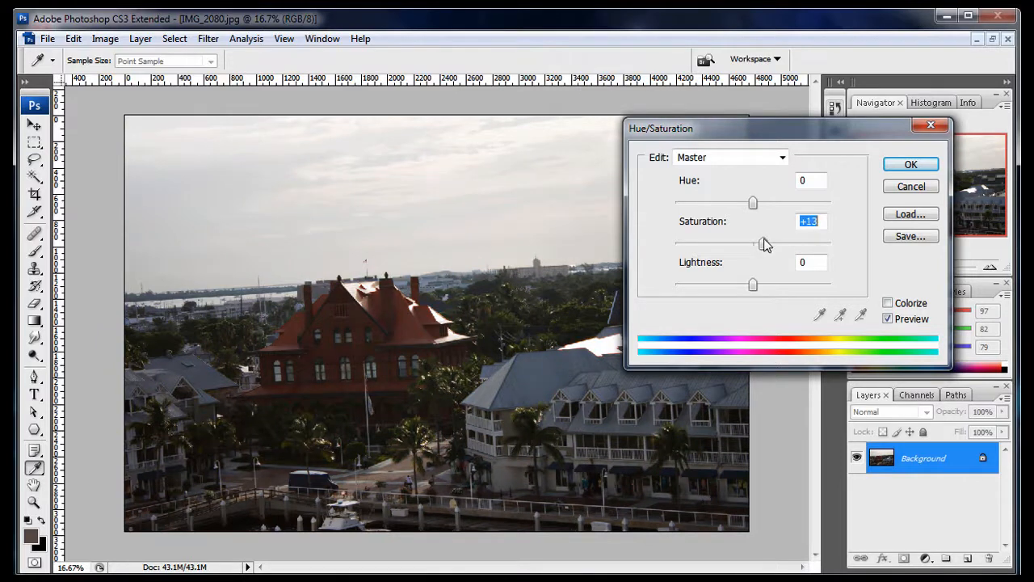
pyautogui.moveTo(761, 243); pyautogui.dragTo(769, 242)
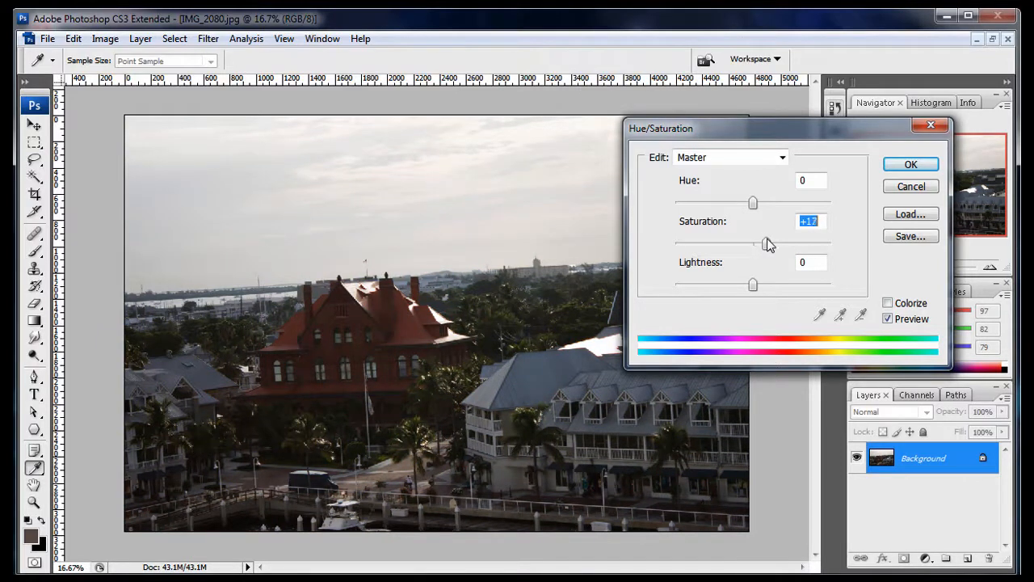
pyautogui.moveTo(756, 242); pyautogui.dragTo(753, 242)
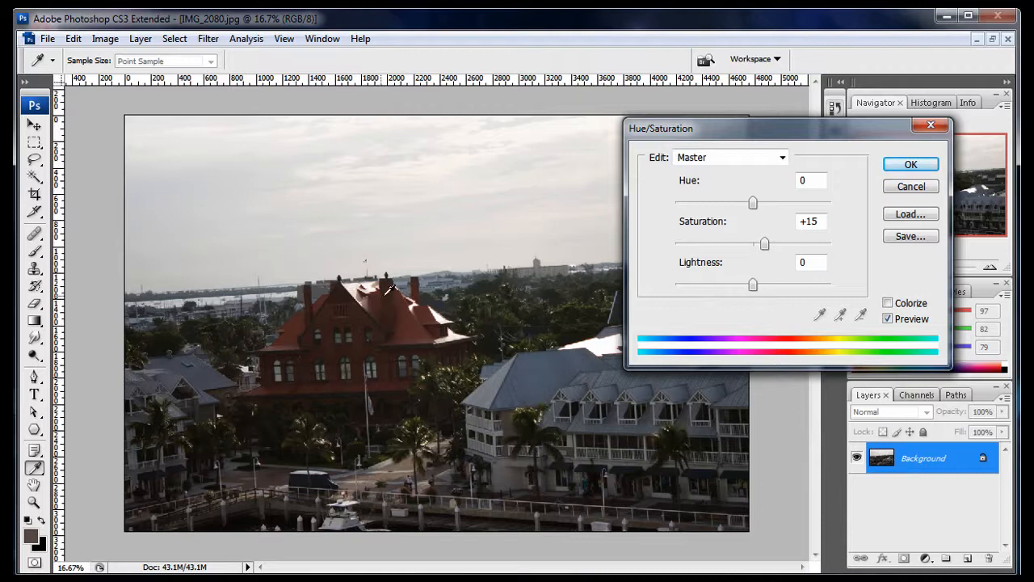
pyautogui.click(916, 163)
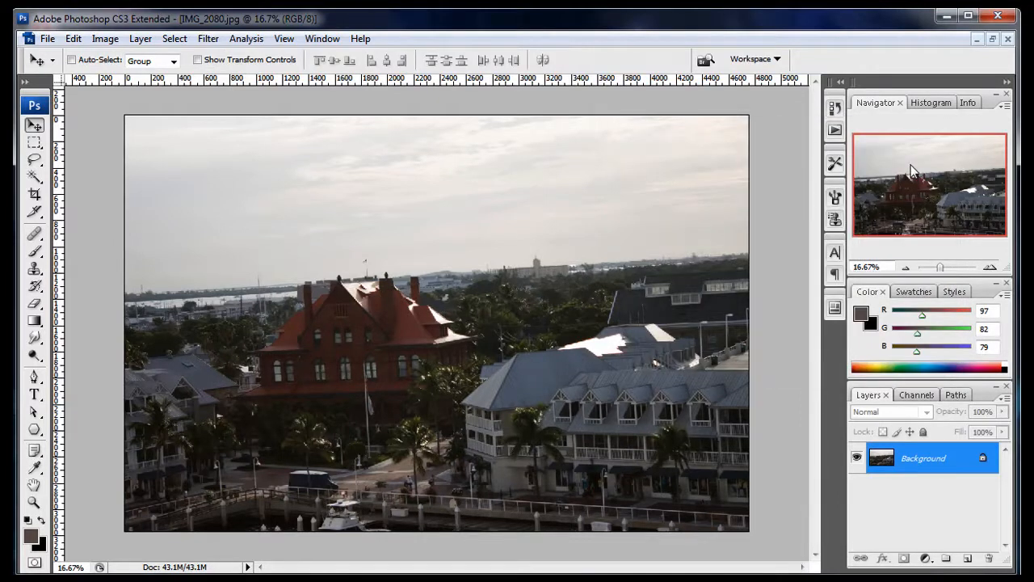
pyautogui.moveTo(317, 213)
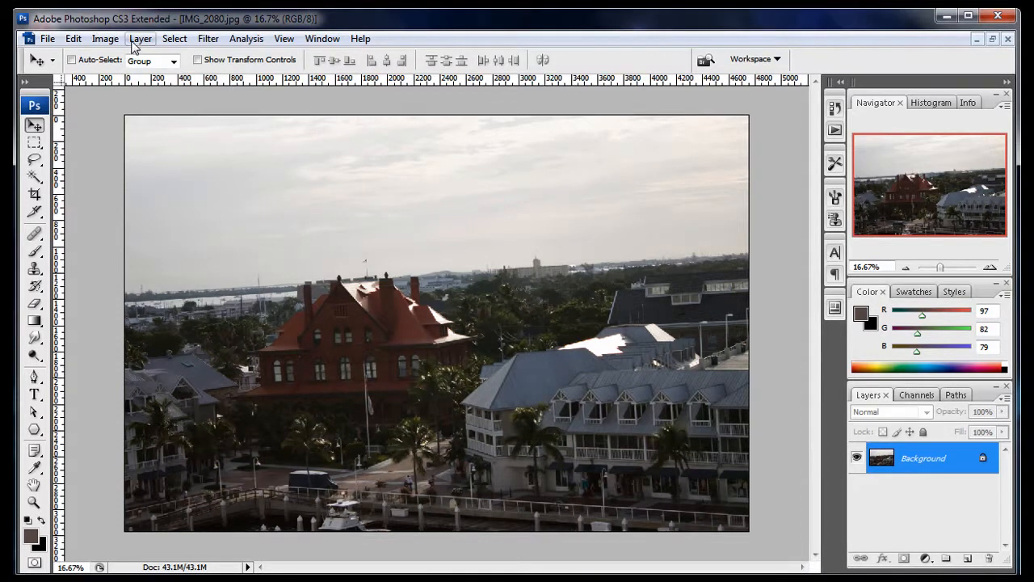
# Step: Go through Image > Adjustments to start a second Curves adjustment
pyautogui.click(104, 39)
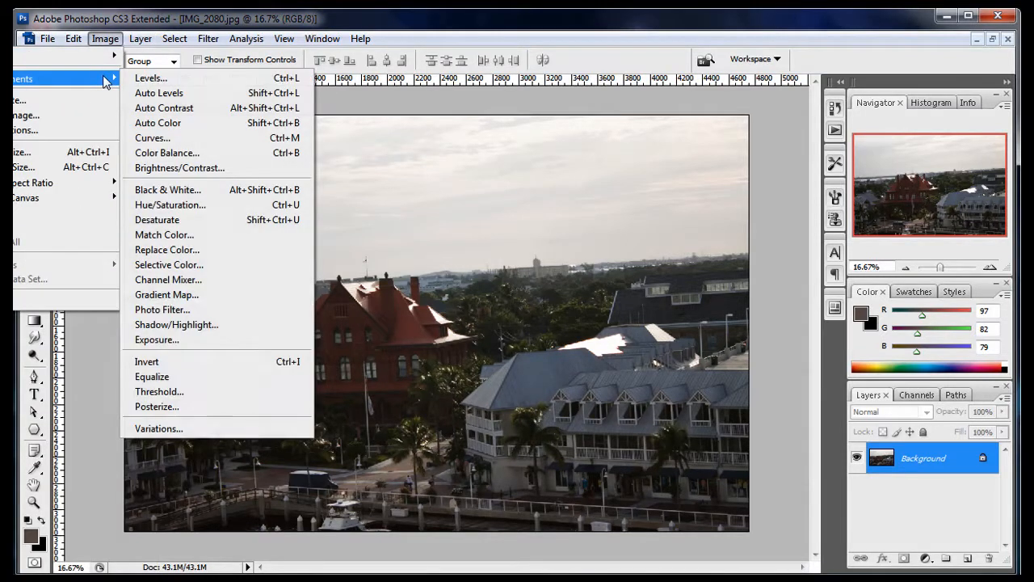
pyautogui.click(152, 138)
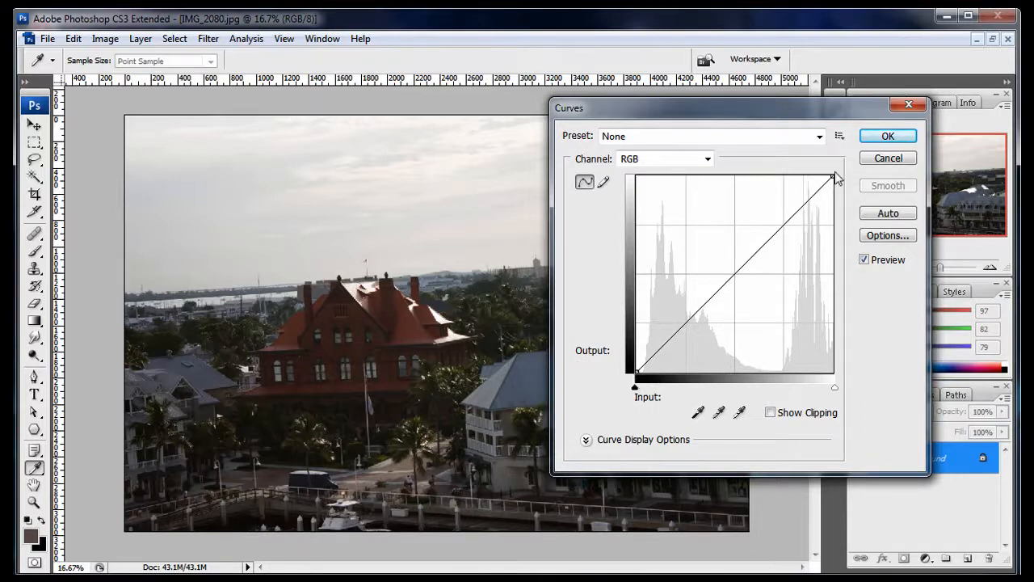
# Step: Add curve control points and pull the shadow point down to deepen the darkest tones
pyautogui.click(663, 349)
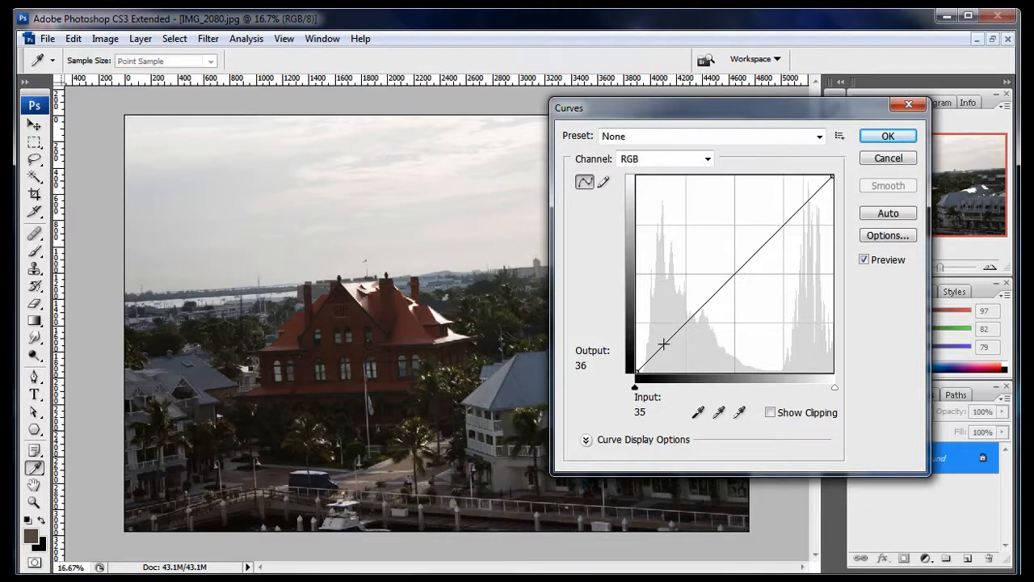
pyautogui.moveTo(663, 346); pyautogui.dragTo(737, 268)
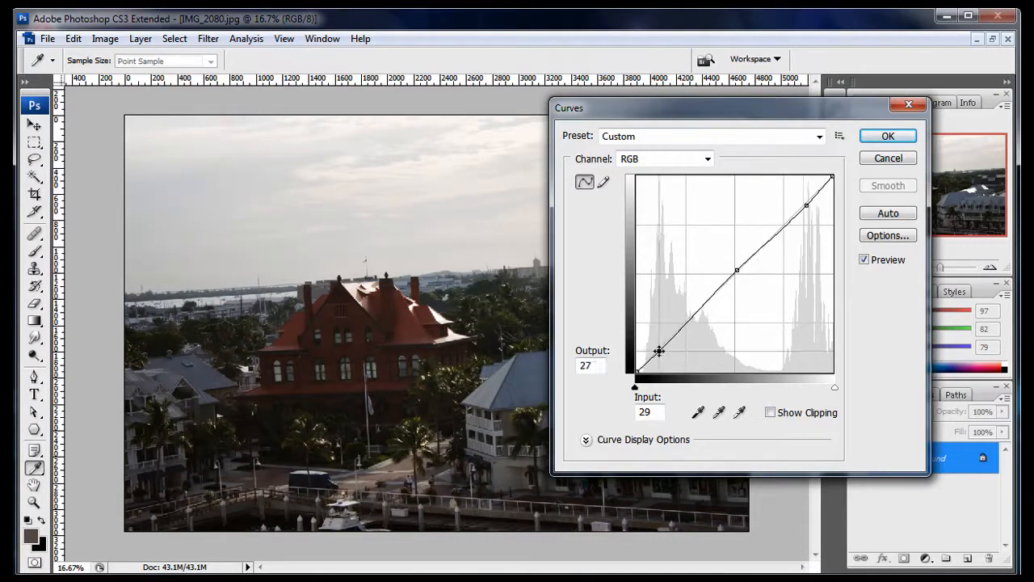
pyautogui.moveTo(659, 351); pyautogui.dragTo(663, 355)
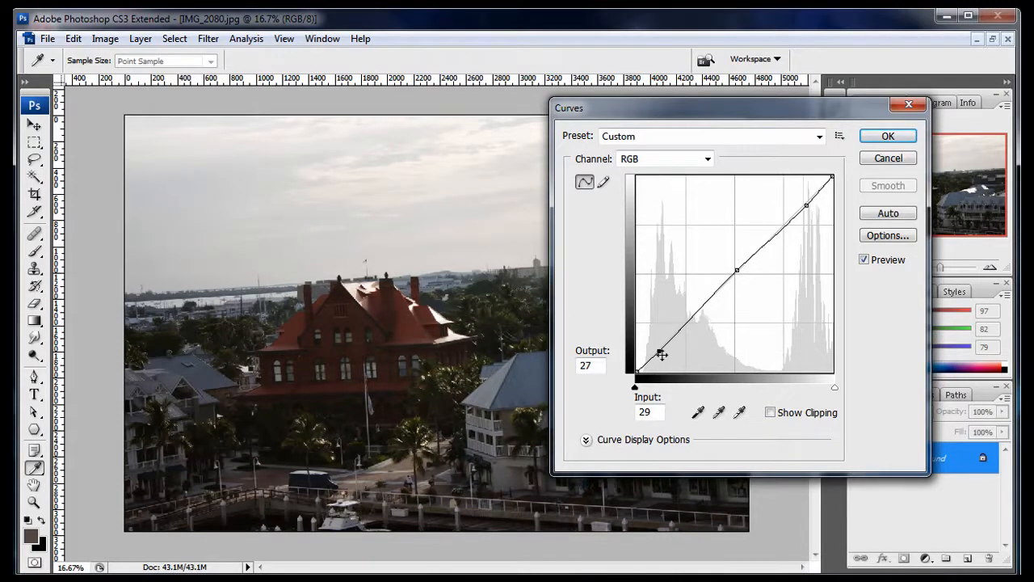
pyautogui.moveTo(660, 354); pyautogui.dragTo(646, 359)
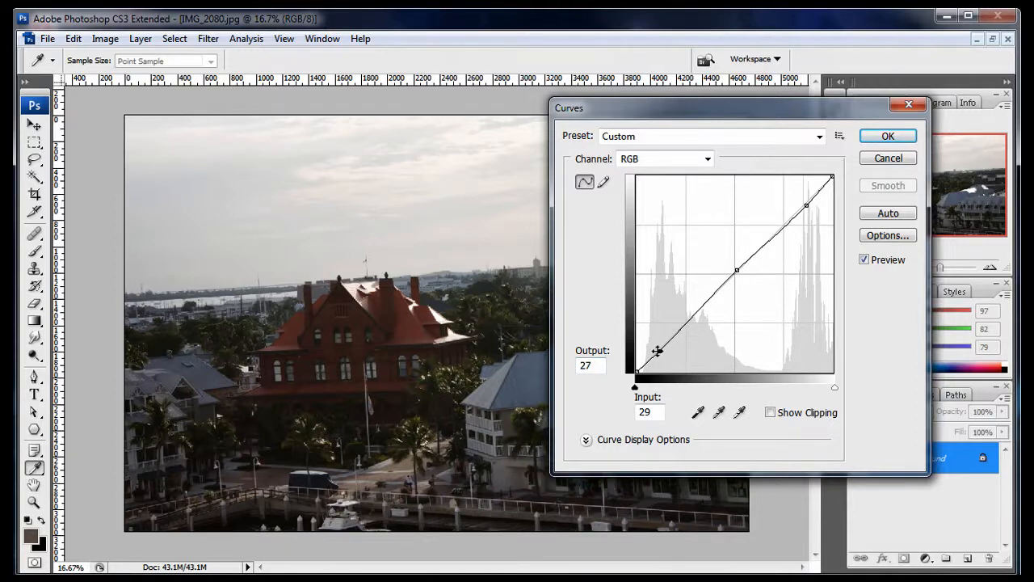
pyautogui.moveTo(658, 349); pyautogui.dragTo(649, 357)
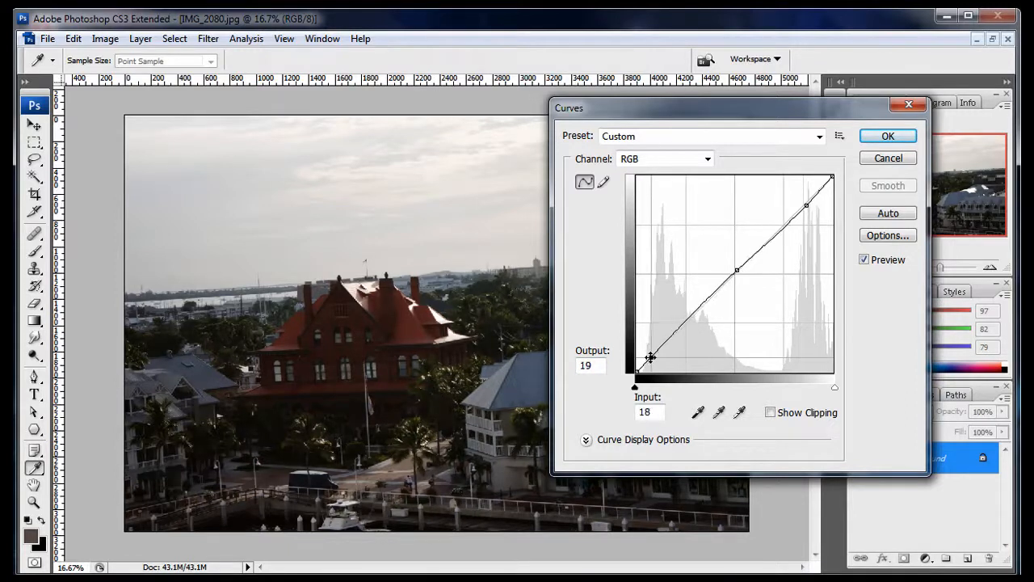
pyautogui.moveTo(649, 357); pyautogui.dragTo(649, 361)
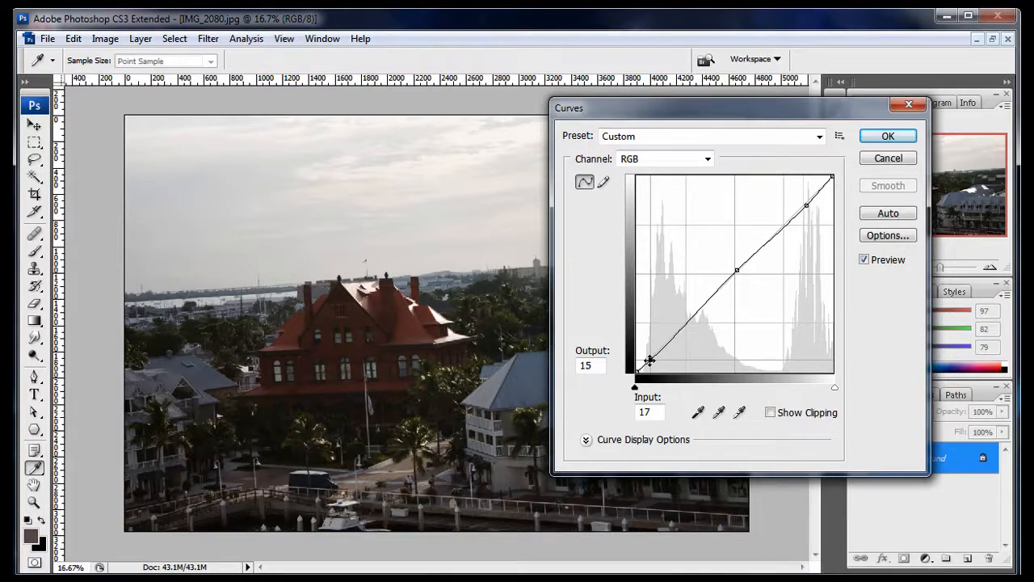
# Step: Raise and fine-tune the midtone point to brighten the photo's midtones
pyautogui.moveTo(735, 268); pyautogui.dragTo(729, 268)
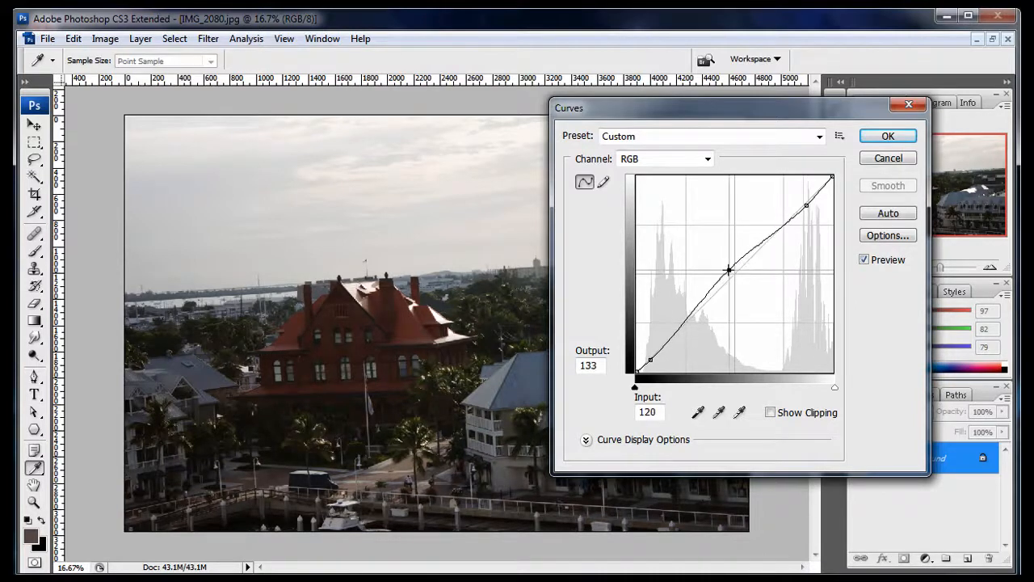
pyautogui.moveTo(726, 268); pyautogui.dragTo(725, 270)
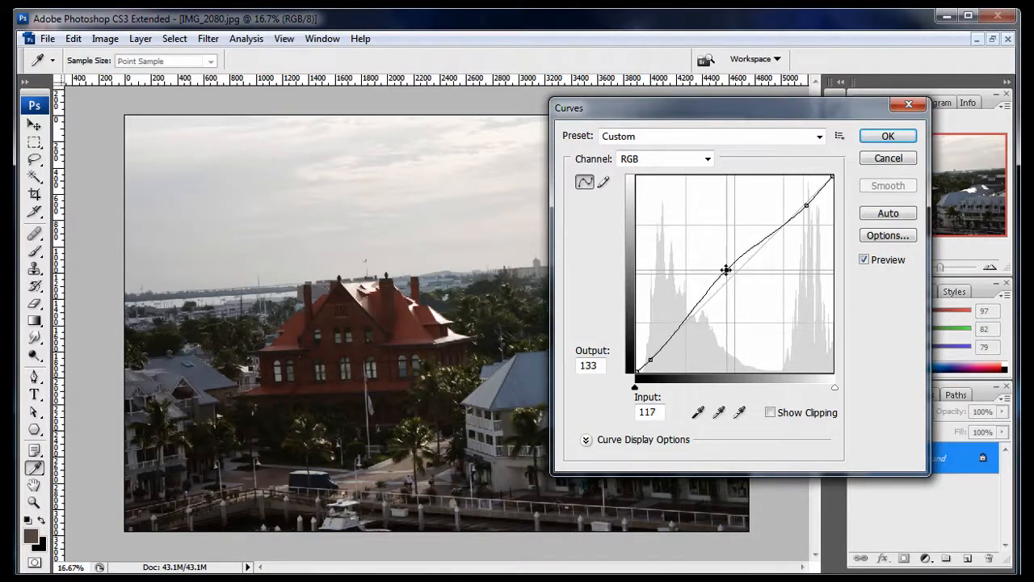
pyautogui.moveTo(725, 271); pyautogui.dragTo(725, 268)
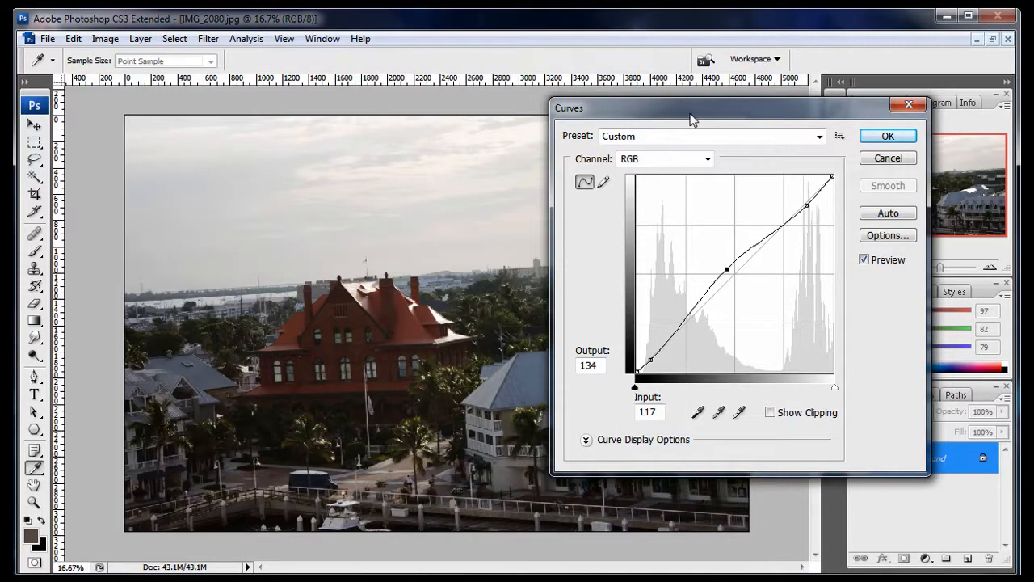
# Step: Tone the bright highlights down slightly with an upper curve point and apply the curve
pyautogui.moveTo(692, 107); pyautogui.dragTo(772, 111)
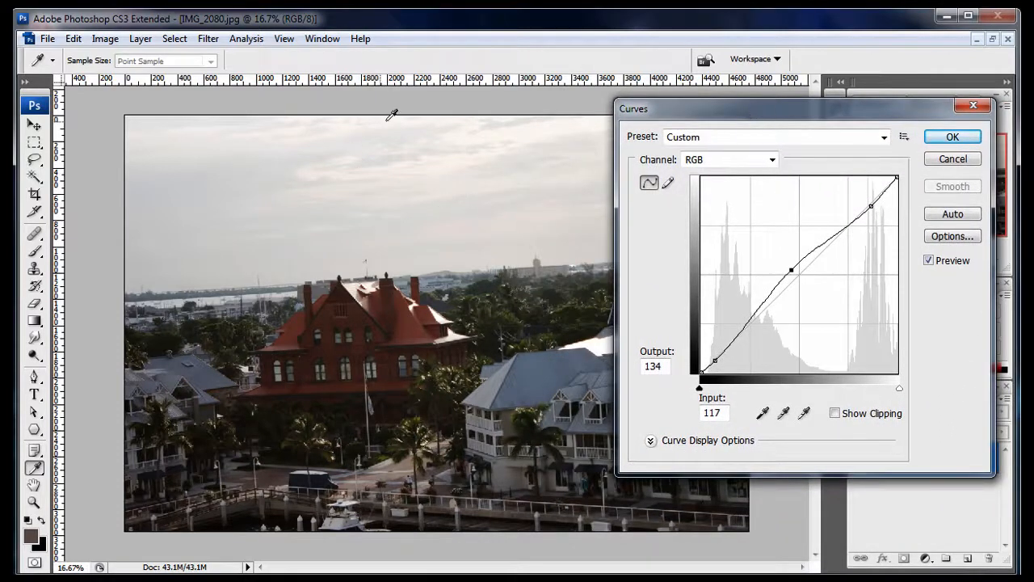
pyautogui.moveTo(871, 207); pyautogui.dragTo(875, 223)
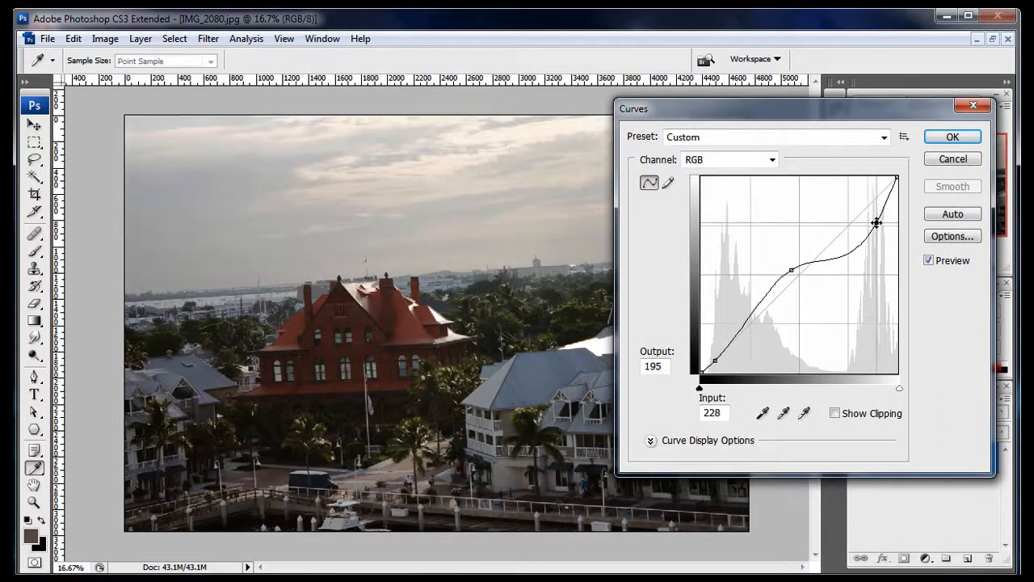
pyautogui.moveTo(876, 223); pyautogui.dragTo(878, 220)
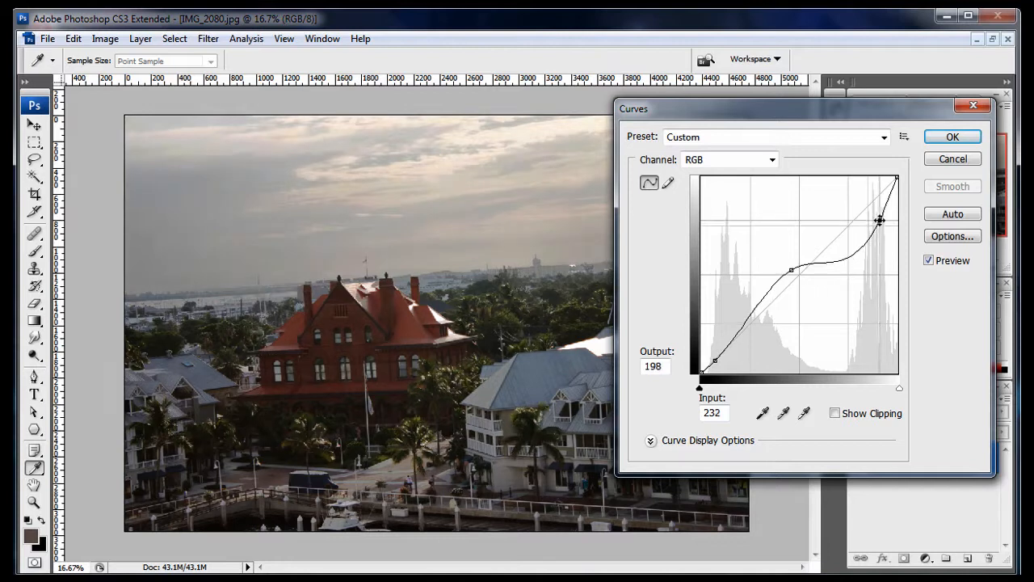
pyautogui.moveTo(878, 220); pyautogui.dragTo(879, 207)
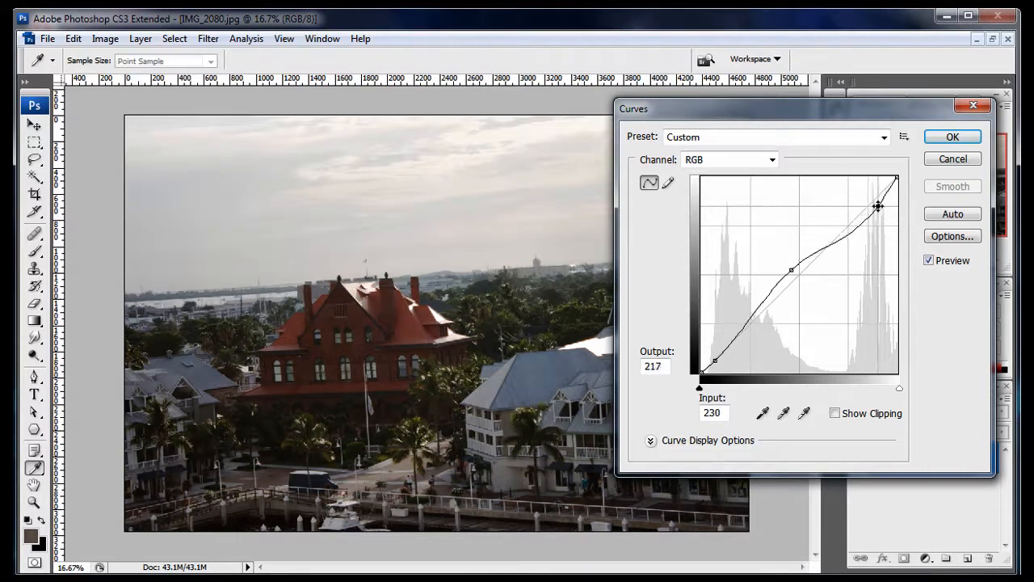
pyautogui.moveTo(879, 207); pyautogui.dragTo(879, 214)
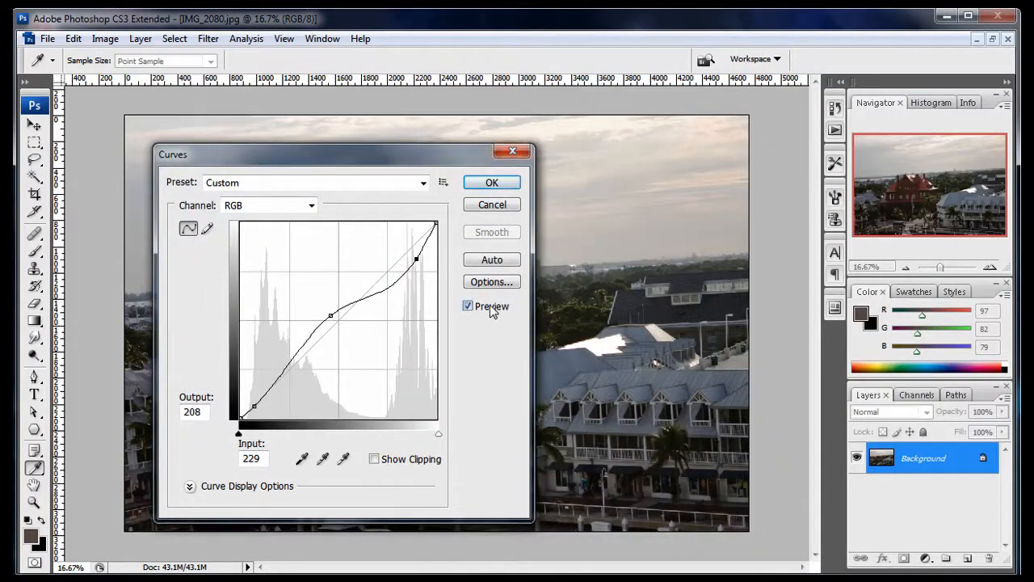
pyautogui.moveTo(493, 310)
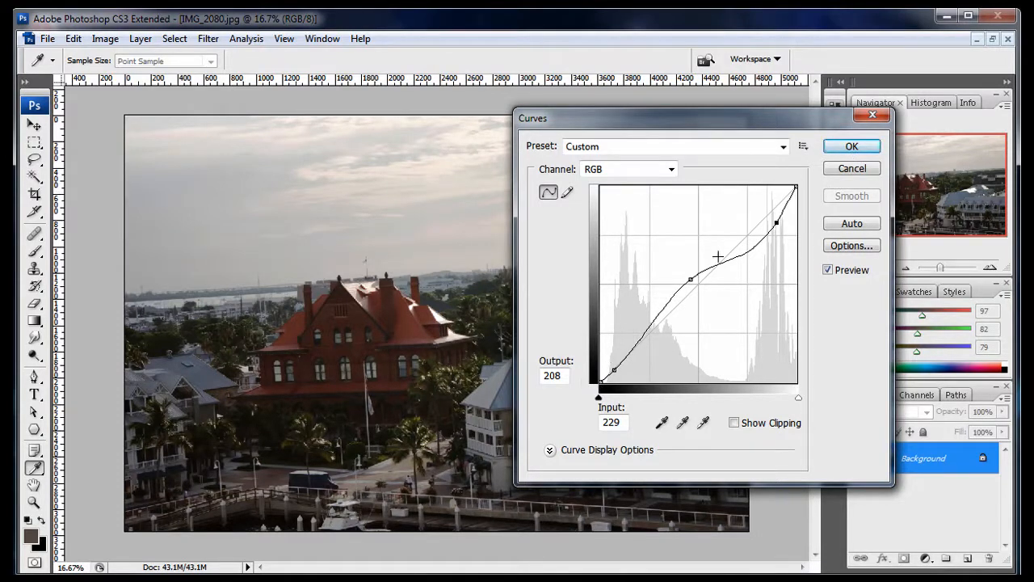
pyautogui.moveTo(775, 223); pyautogui.dragTo(782, 223)
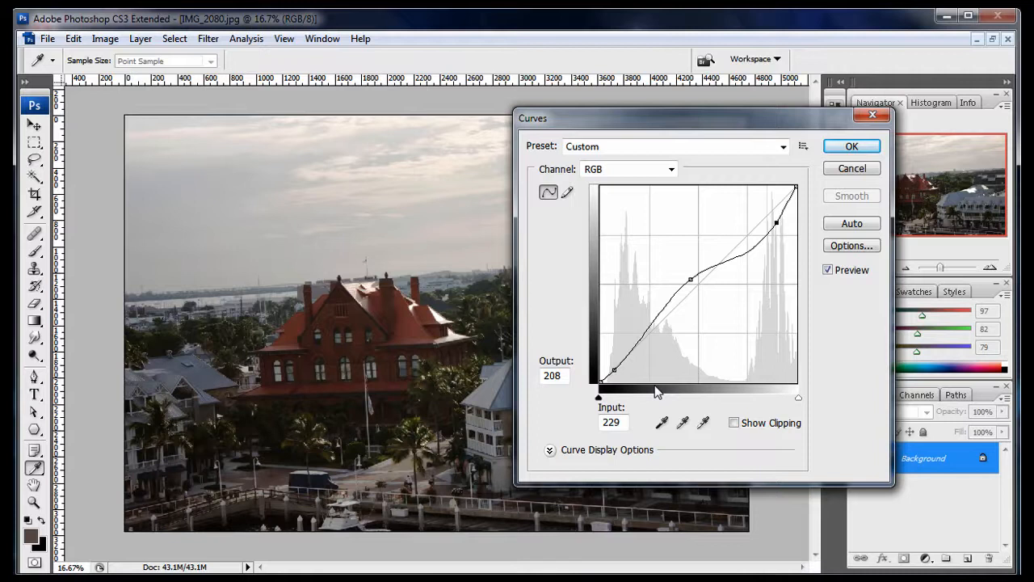
pyautogui.moveTo(743, 119)
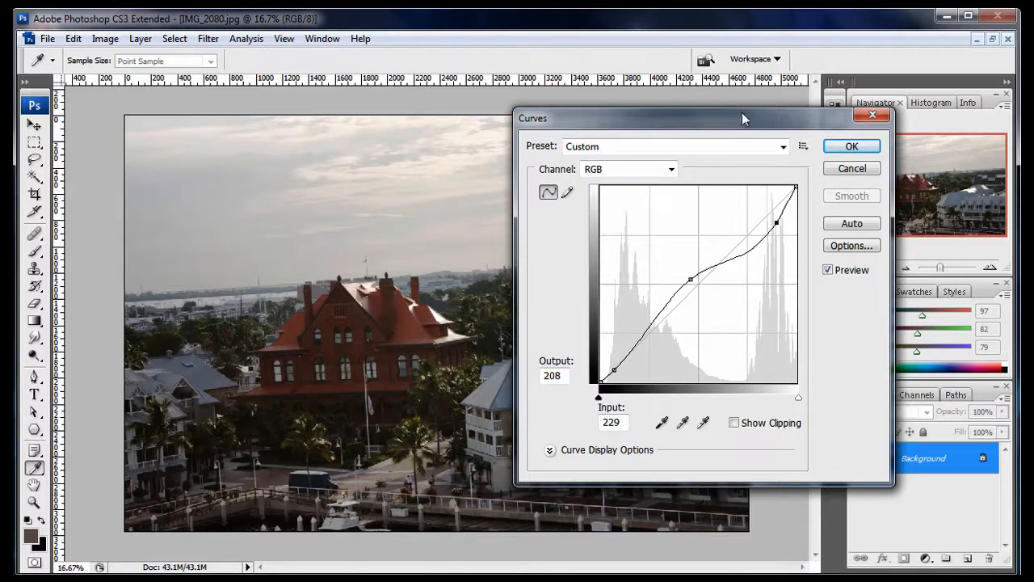
pyautogui.click(850, 145)
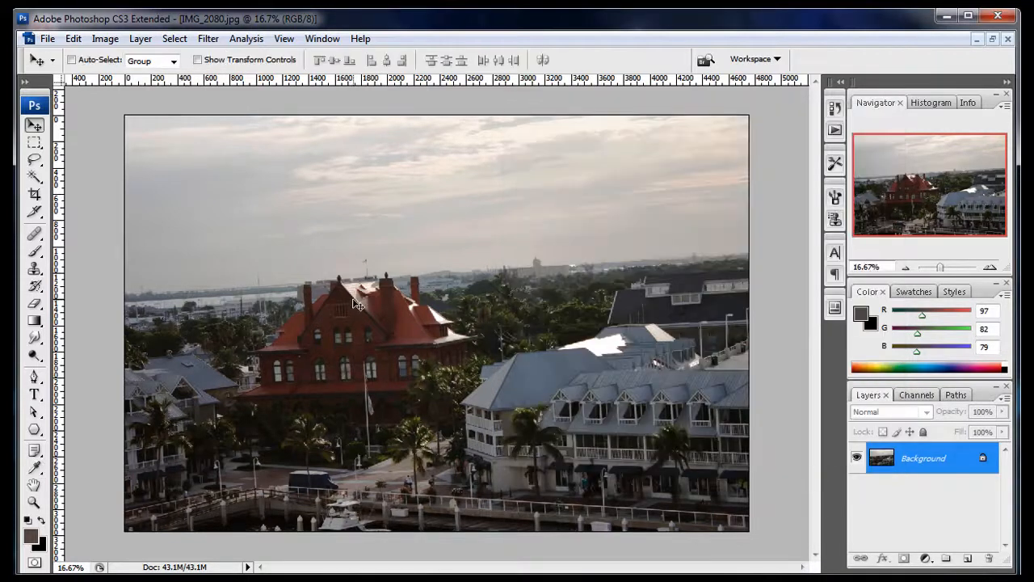